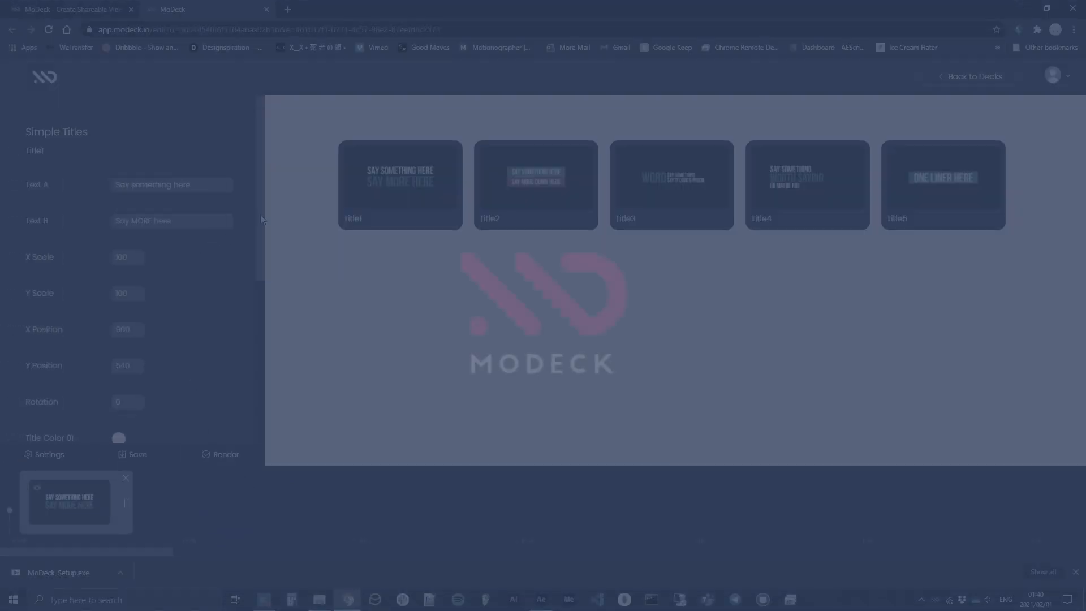
- Change Text A to 'How Cool' and preview the title in the deck sequence
scroll("down", 3)
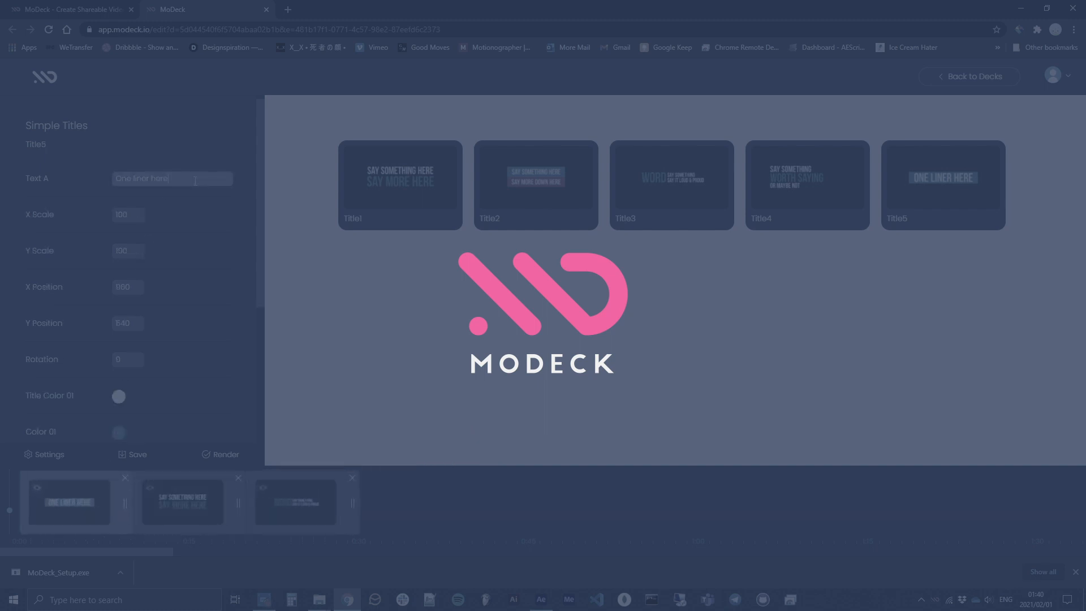
type("How Cool")
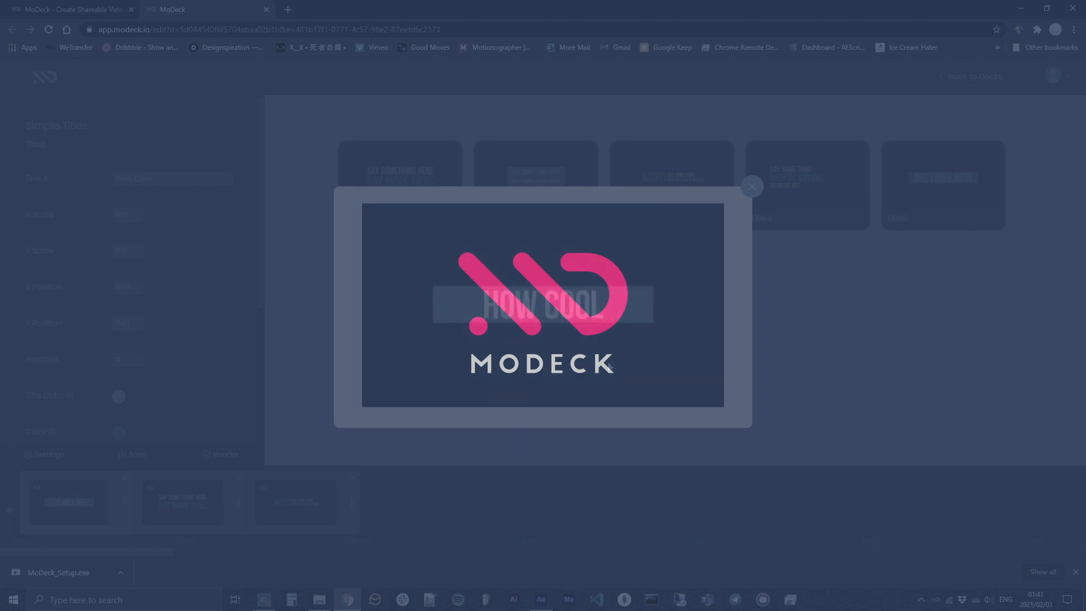
mouse_move(727, 261)
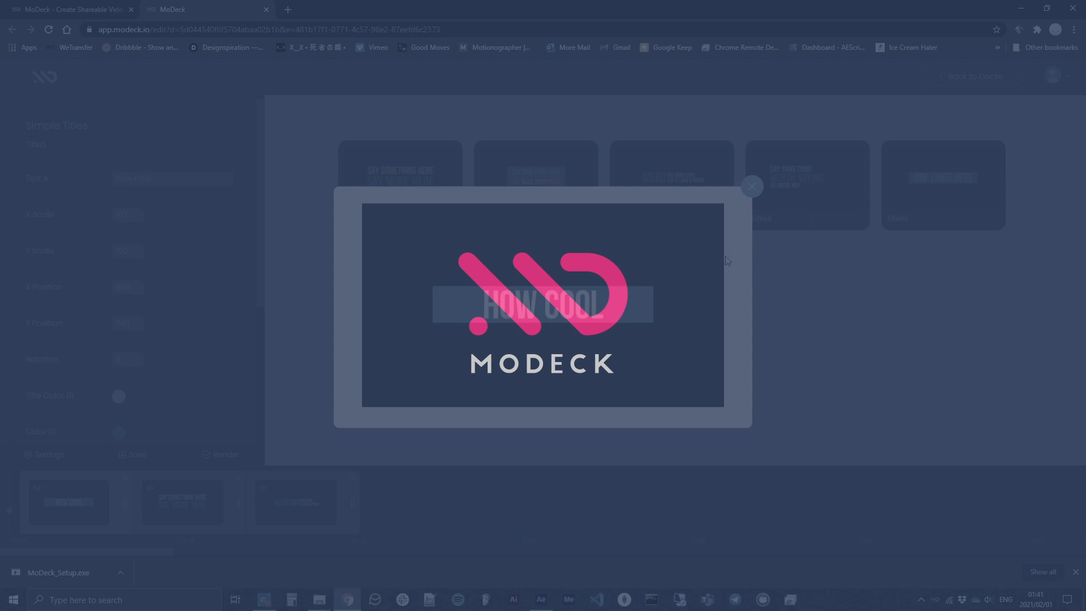
left_click(752, 187)
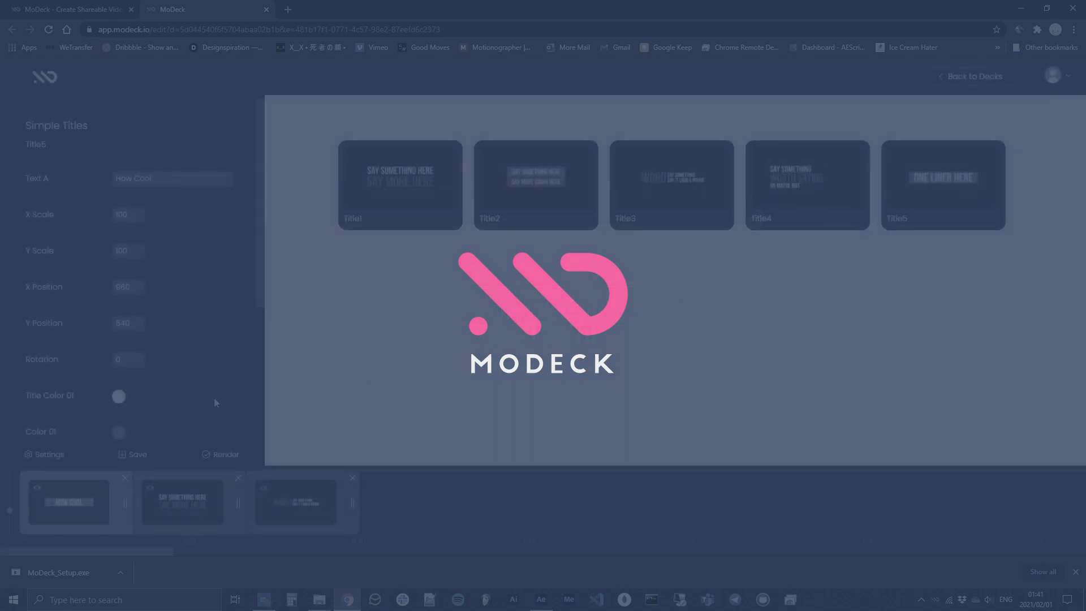
- Launch the Simple Titles deck in the web editor from the desktop app's Deck settings
left_click(220, 455)
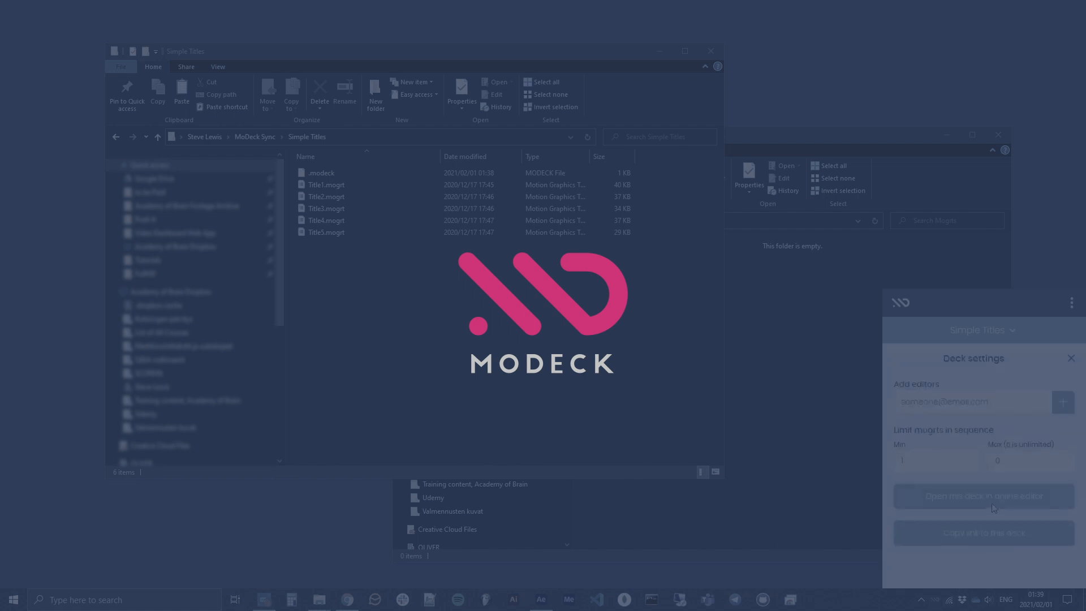
left_click(982, 495)
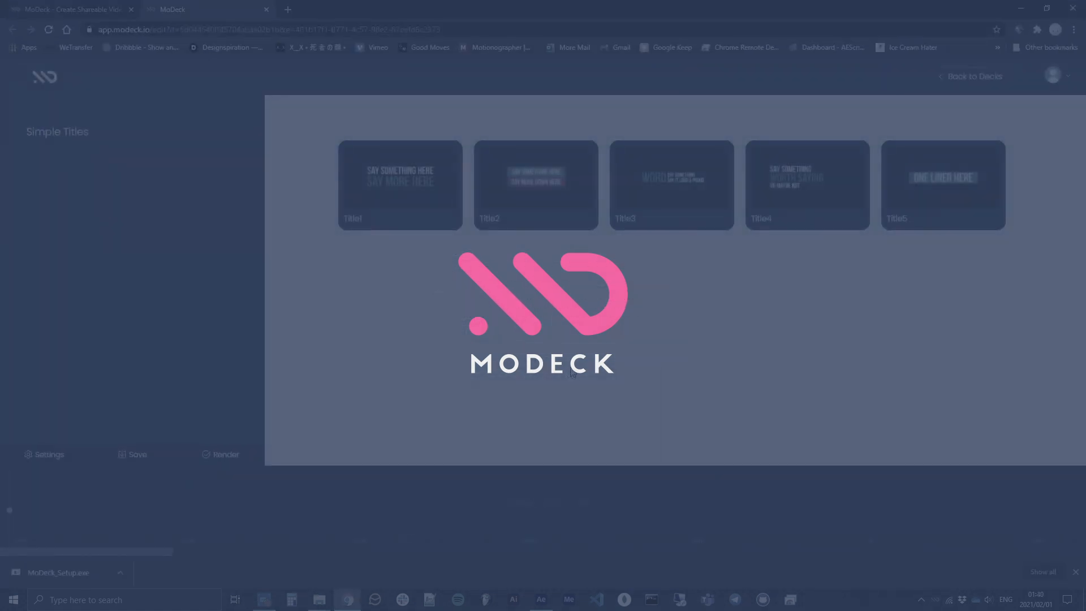
left_click(400, 184)
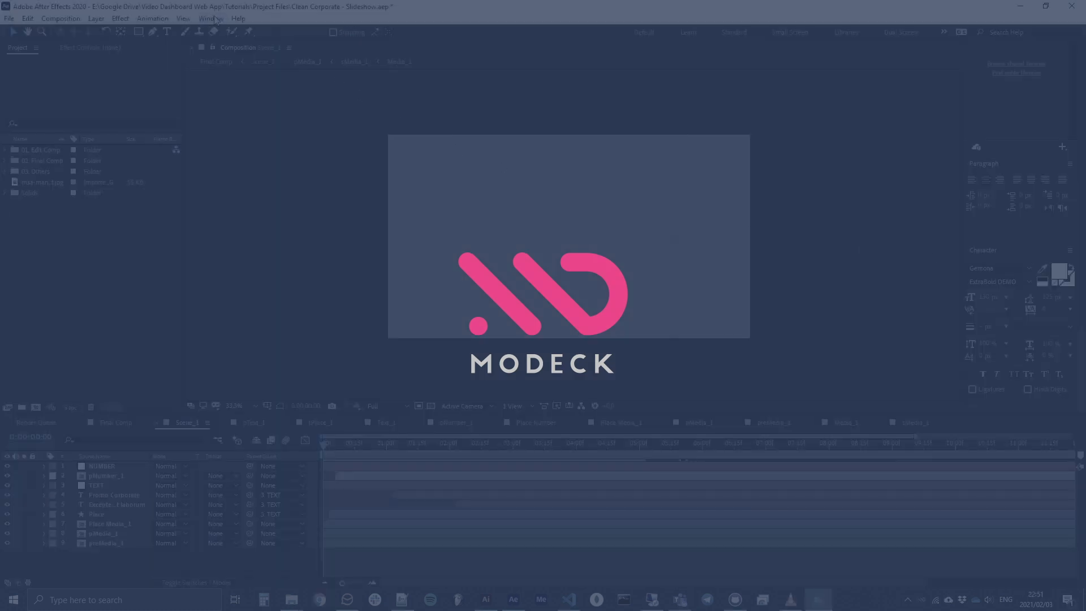
- Show the Essential Graphics panel and make the layer's Source Text an editable template field
left_click(210, 19)
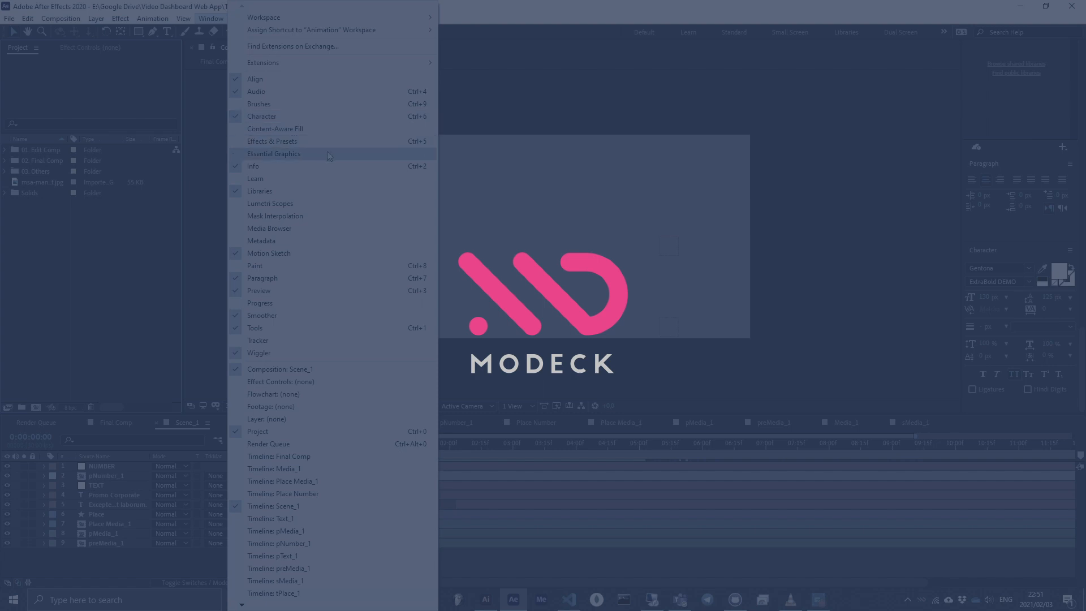
left_click(274, 154)
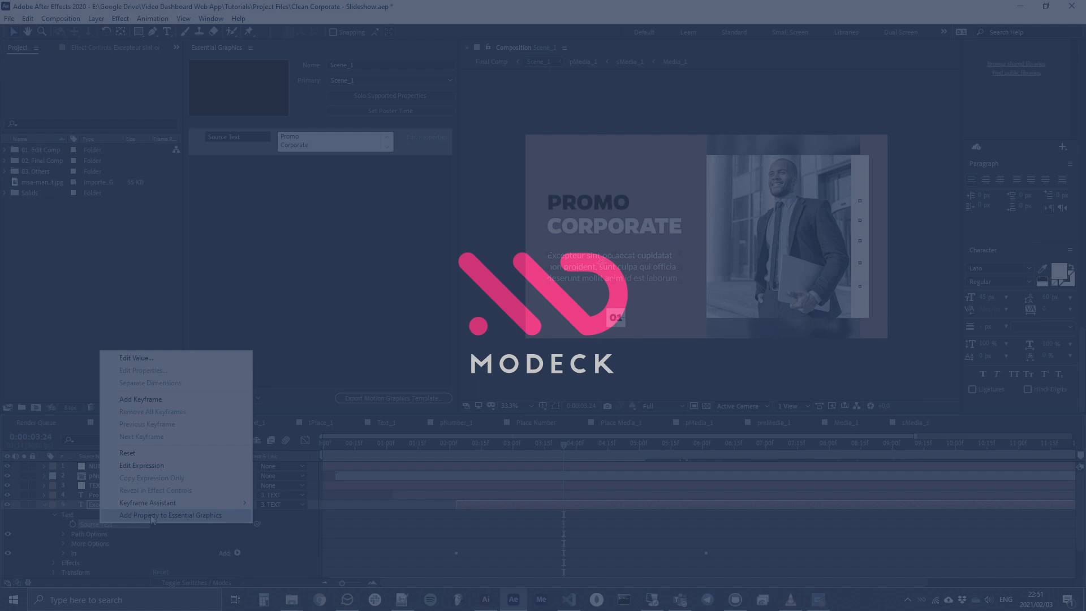
left_click(171, 515)
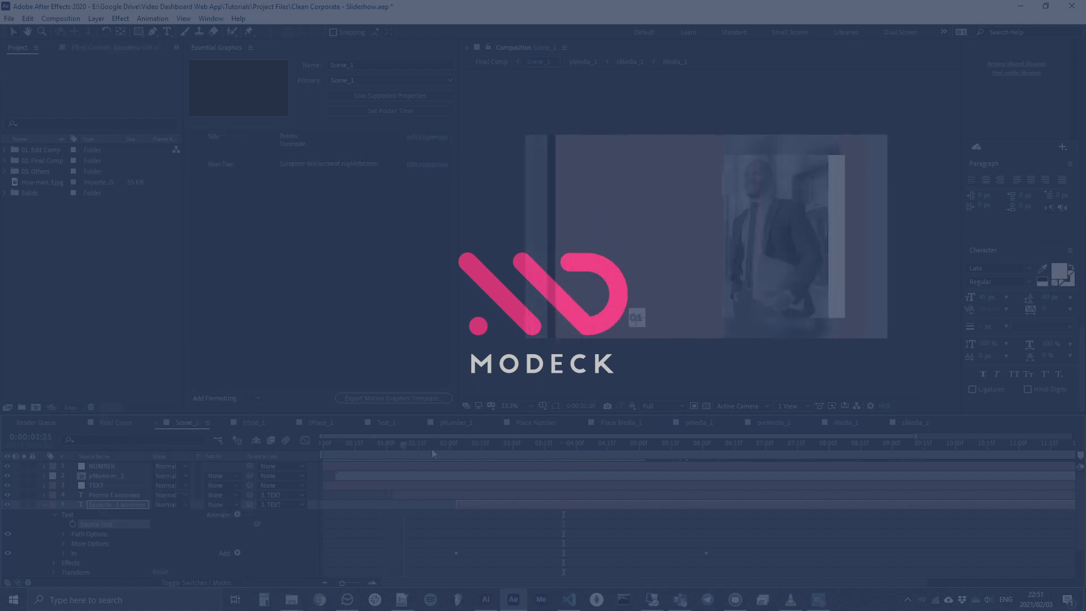
left_click_drag(433, 443, 600, 444)
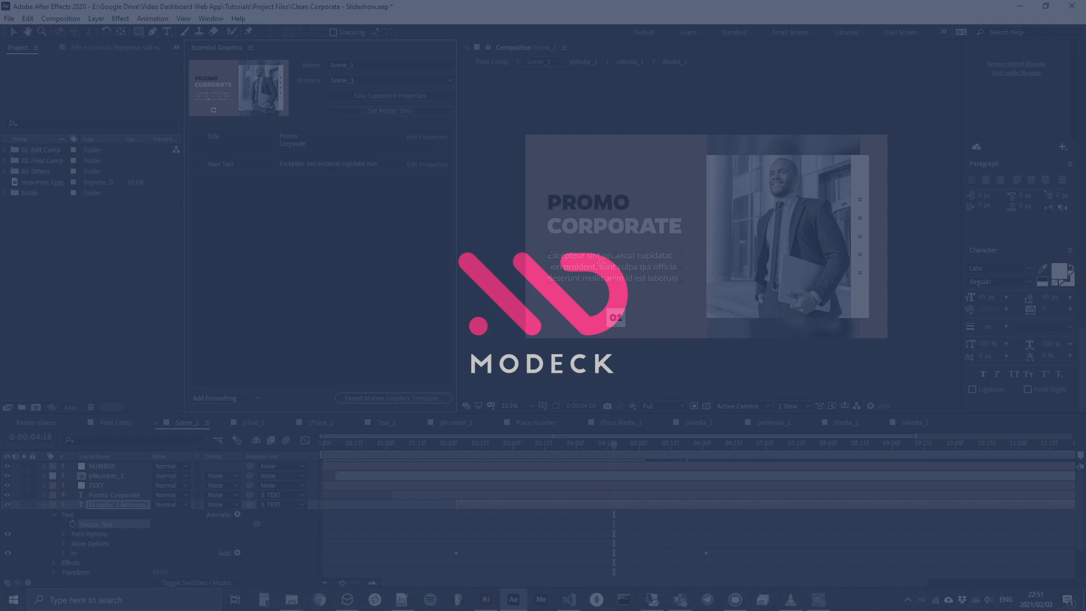
- Export Scene_1 as a .mogrt motion graphics template saved into the Corporate Promo sync folder
left_click(329, 164)
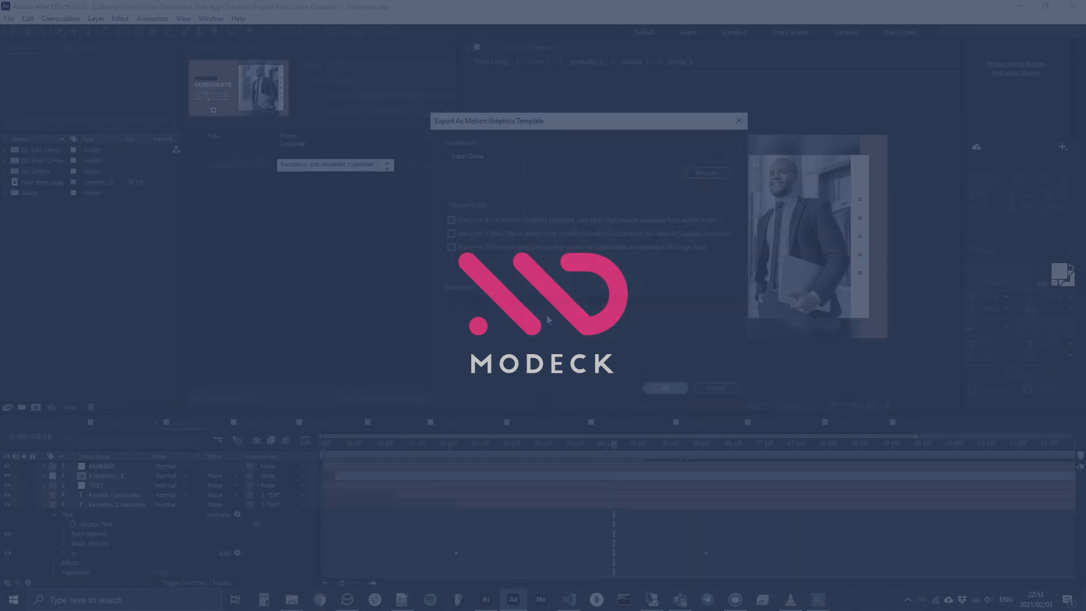
left_click(664, 387)
type("Corporate Promo")
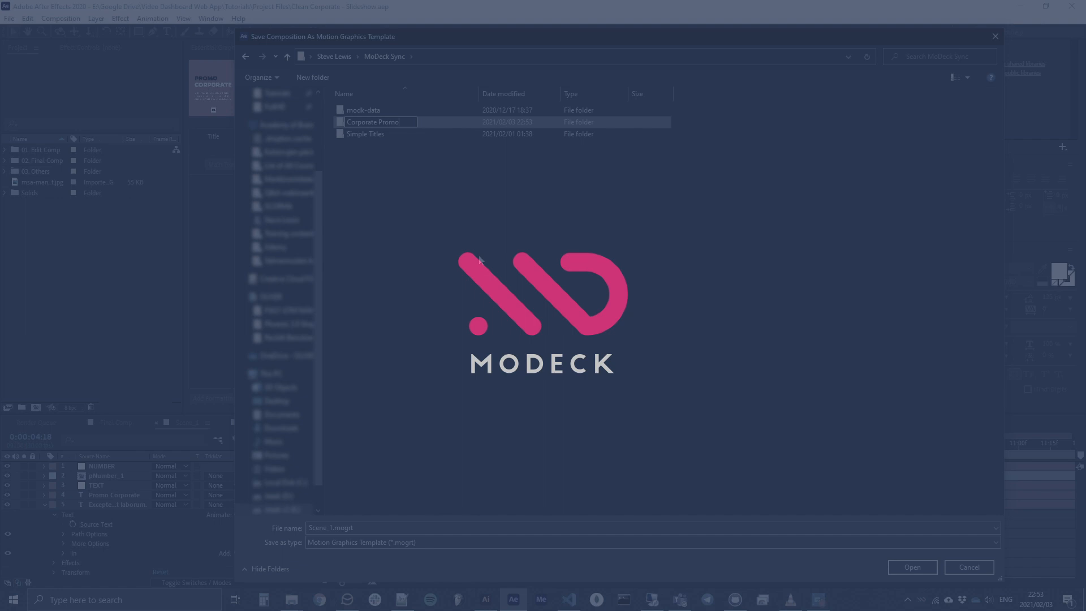
double_click(373, 122)
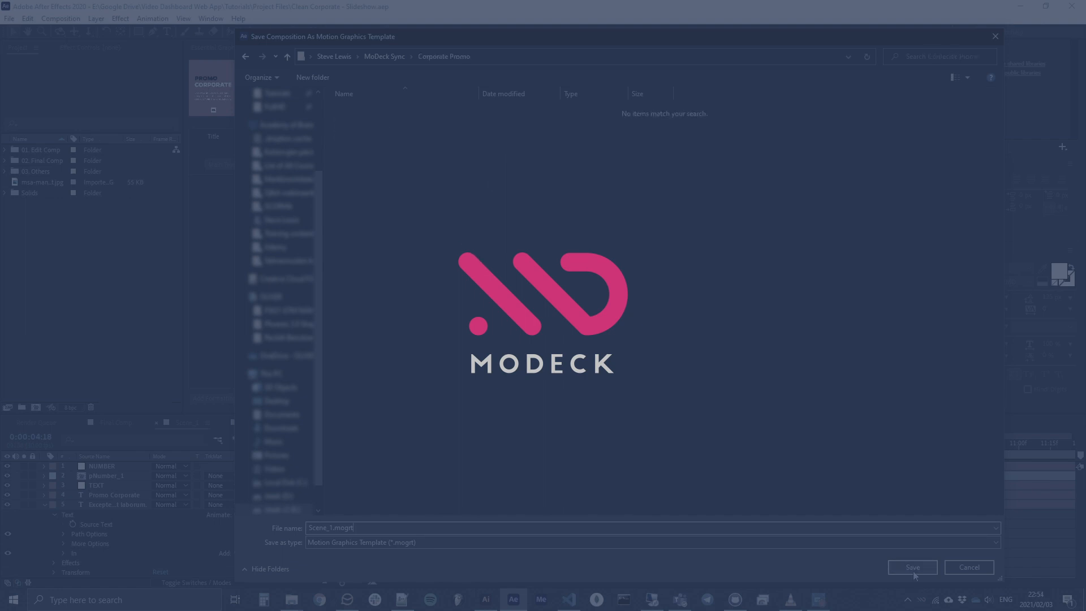
left_click(912, 567)
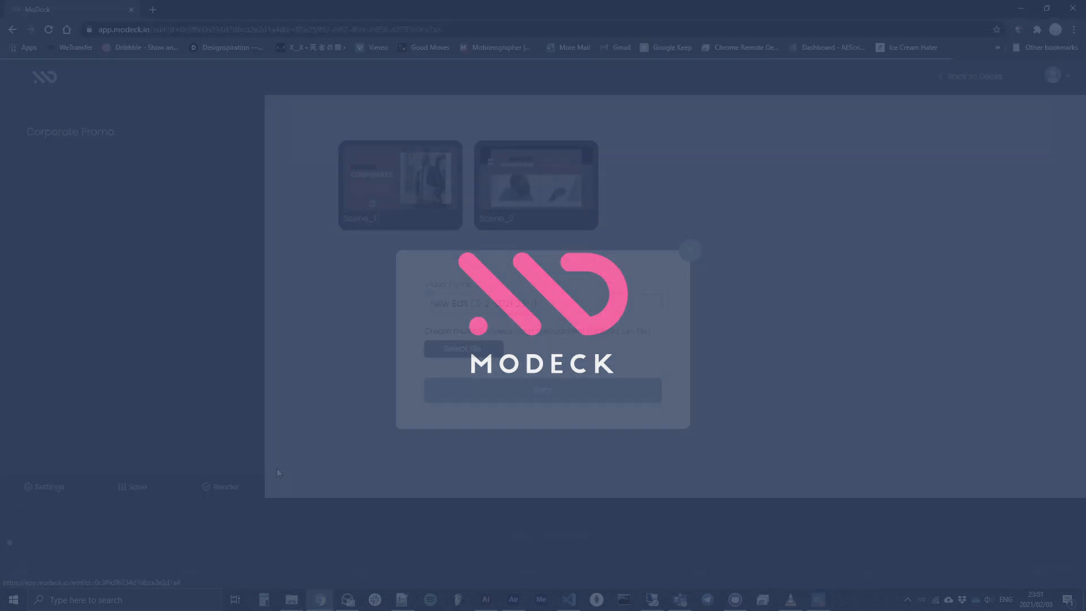
- Dismiss the project setup dialog and view the Corporate Promo deck's Scene_1 and Scene_2 blocks
left_click(690, 249)
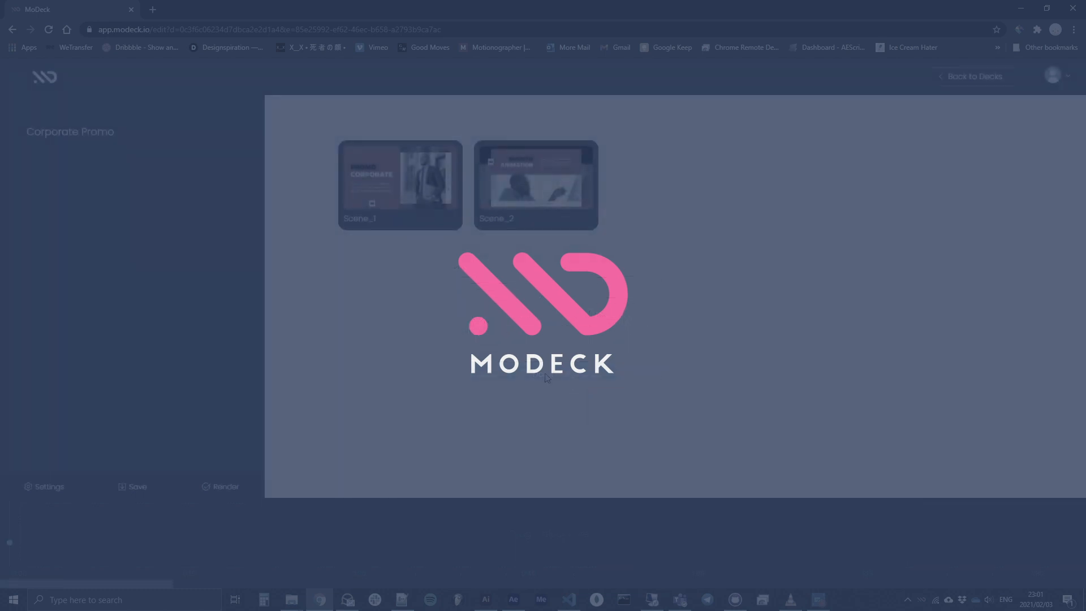
left_click(399, 184)
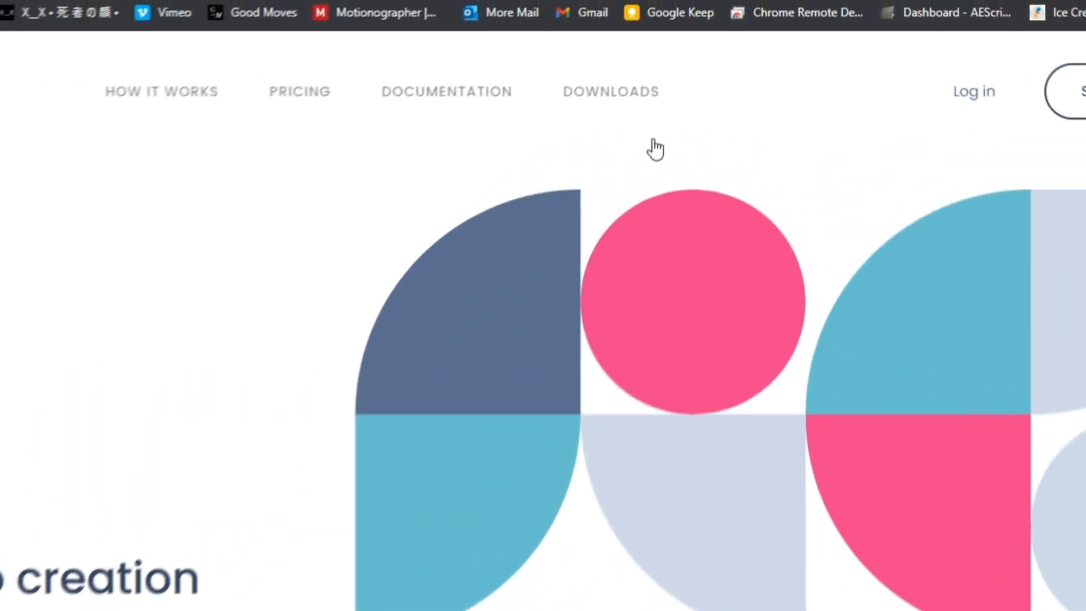
left_click(610, 91)
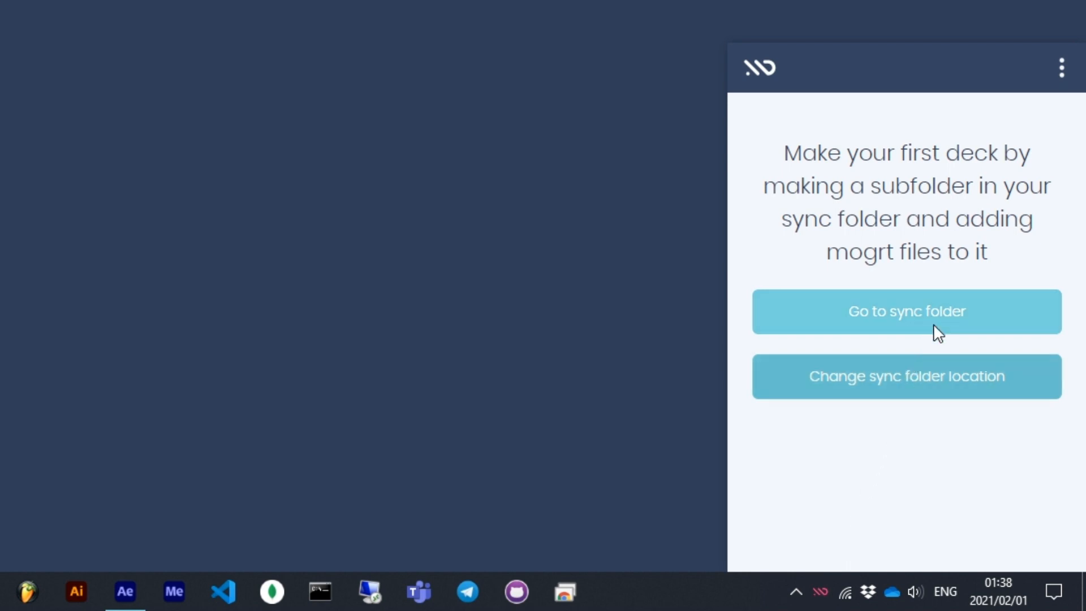
- Go to the MoDeck Sync folder and create a new deck subfolder named 'Simple'
left_click(906, 311)
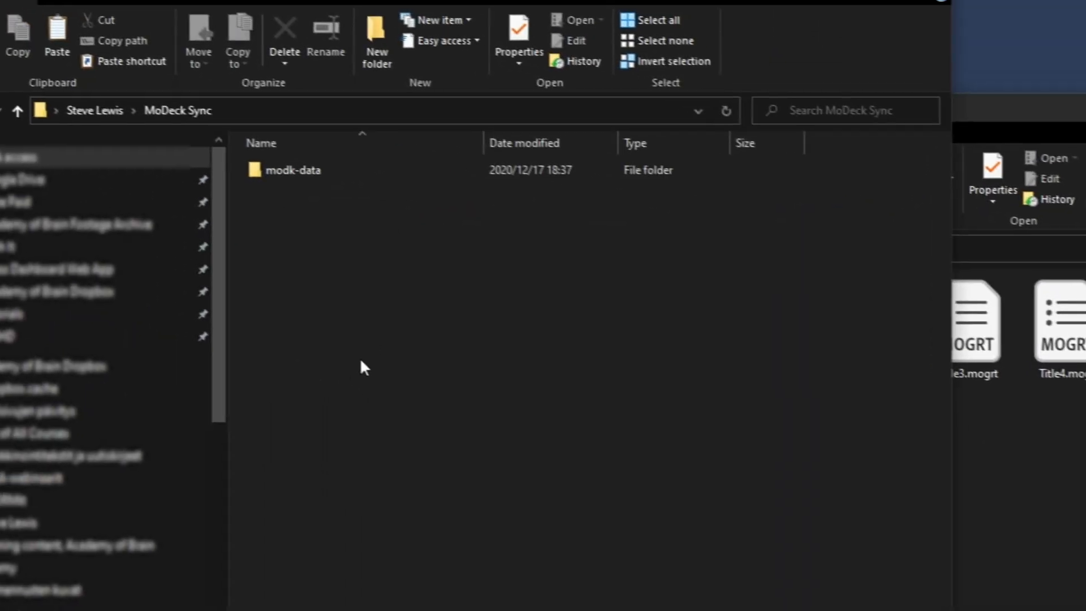
left_click(375, 39)
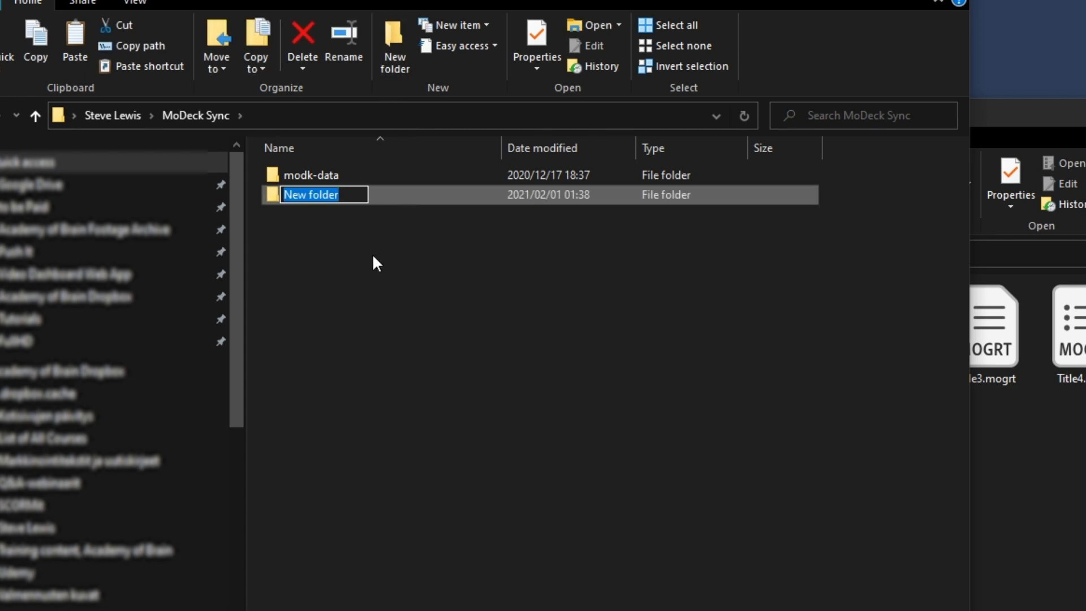
type("Simple Titles")
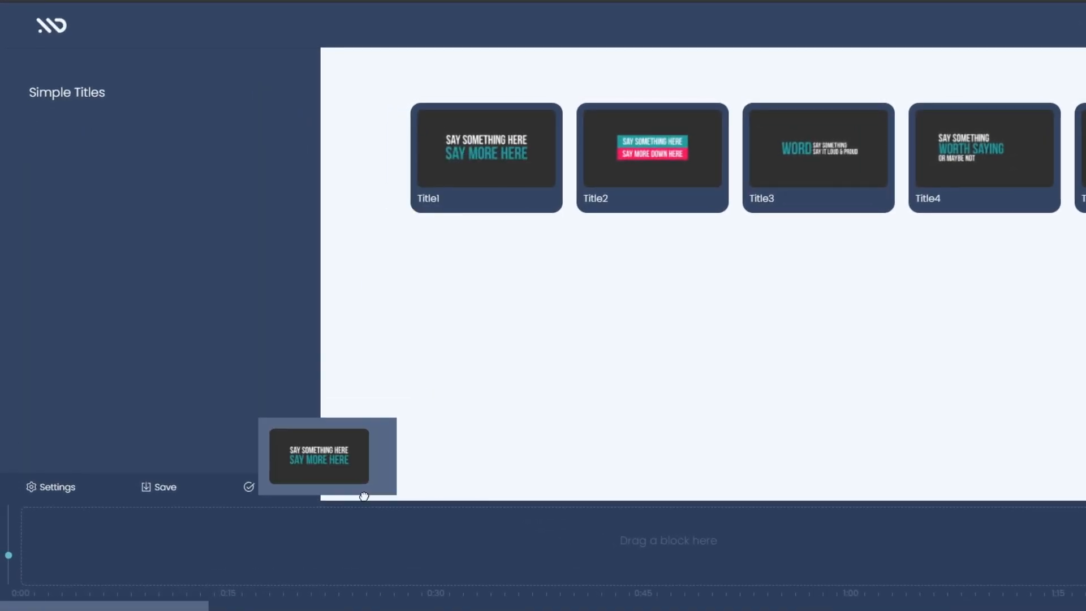
- Place the Title1 block onto the Simple Titles deck's video timeline
left_click_drag(320, 456, 90, 546)
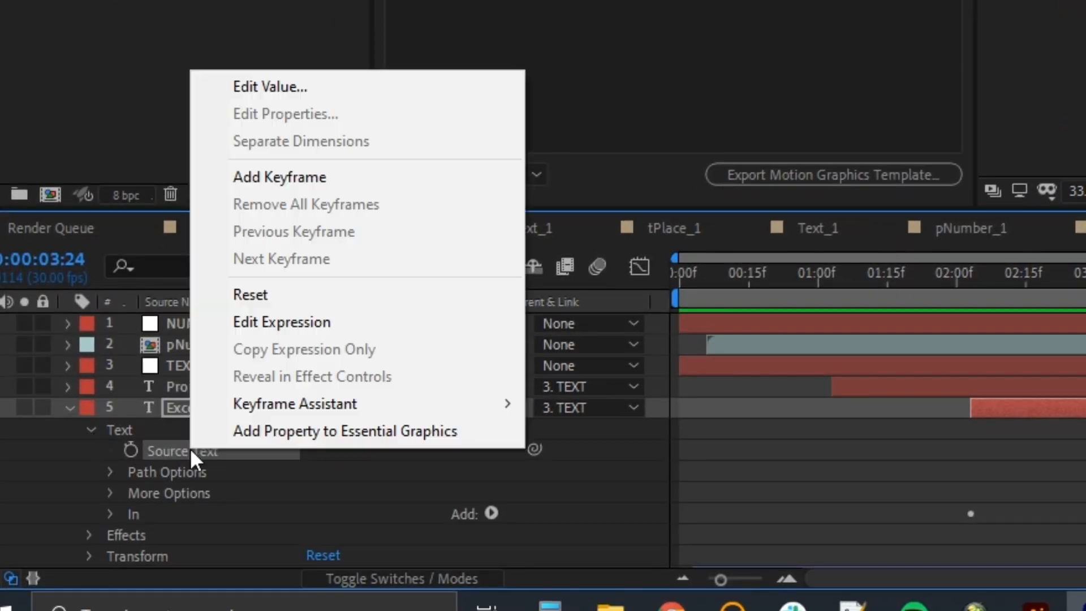
- Make Scene_1's source text editable and export it as a Motion Graphics Template
left_click(271, 86)
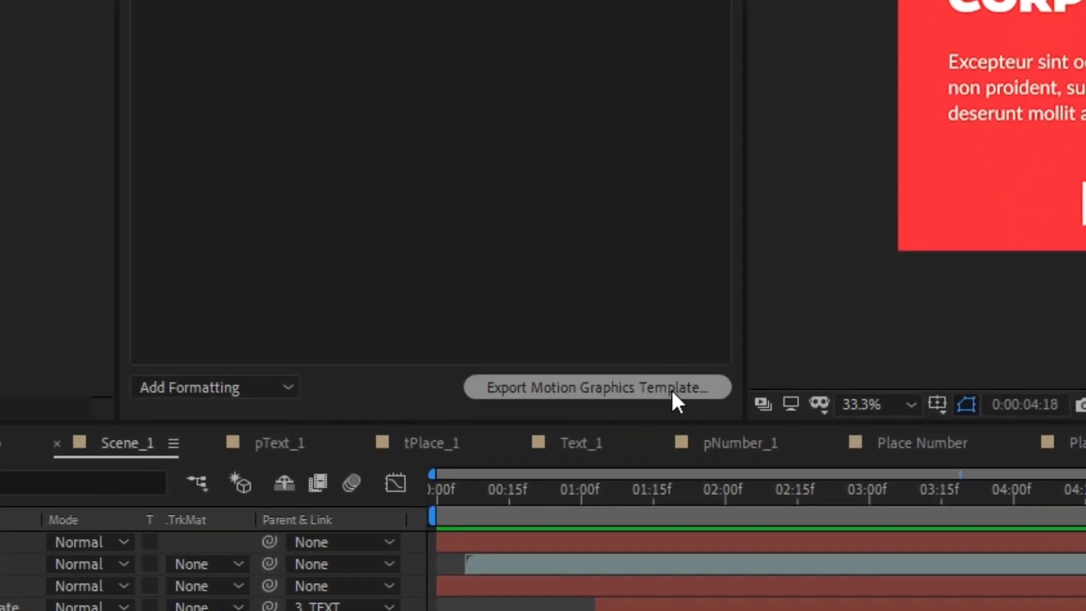
left_click(597, 387)
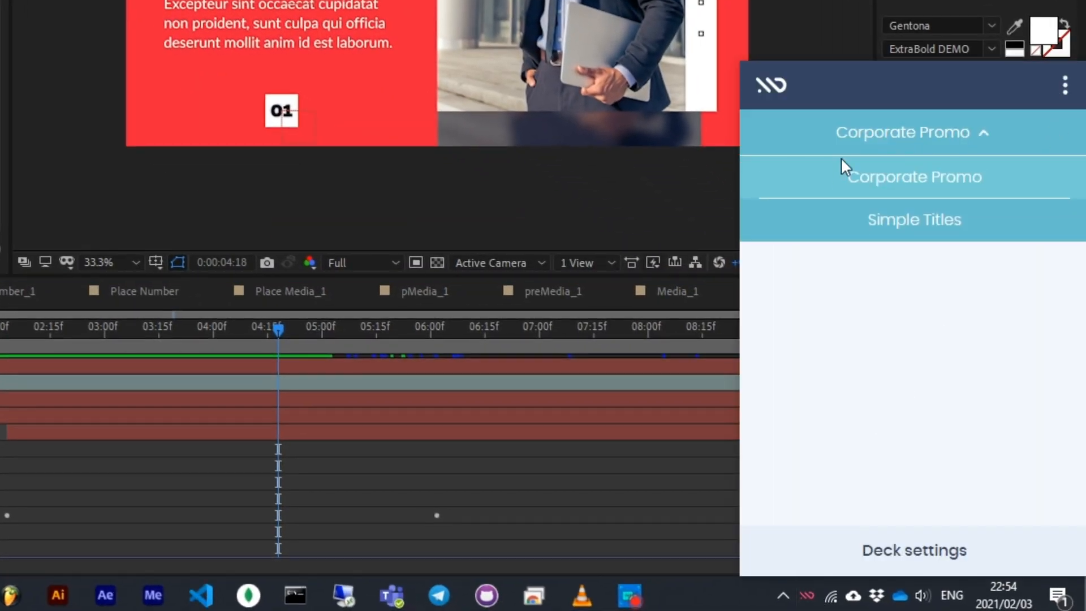
- Choose the Corporate Promo deck and show its deck settings
left_click(914, 550)
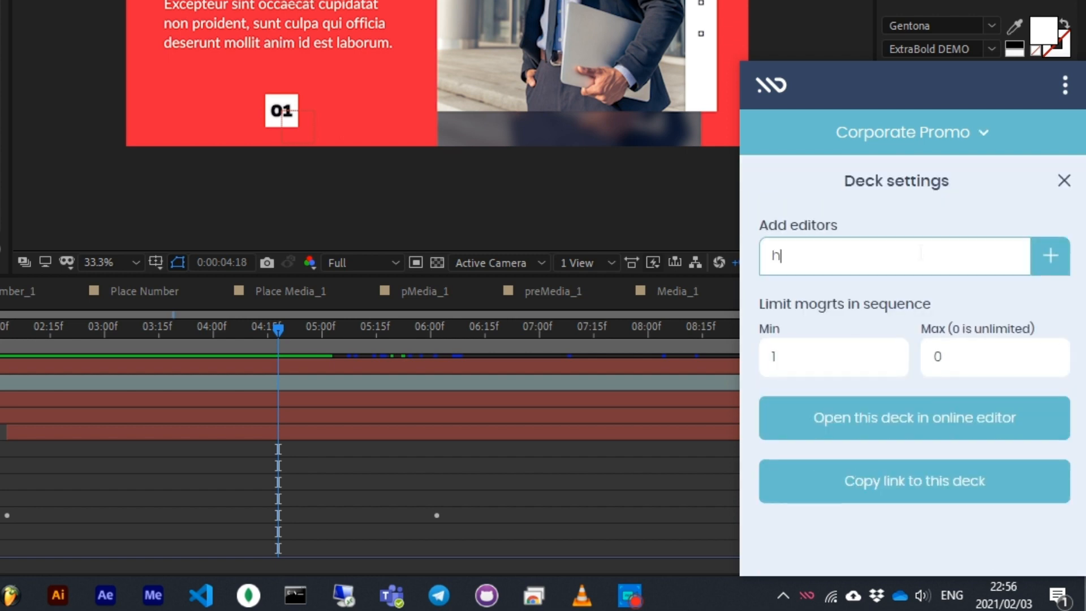
left_click(1049, 256)
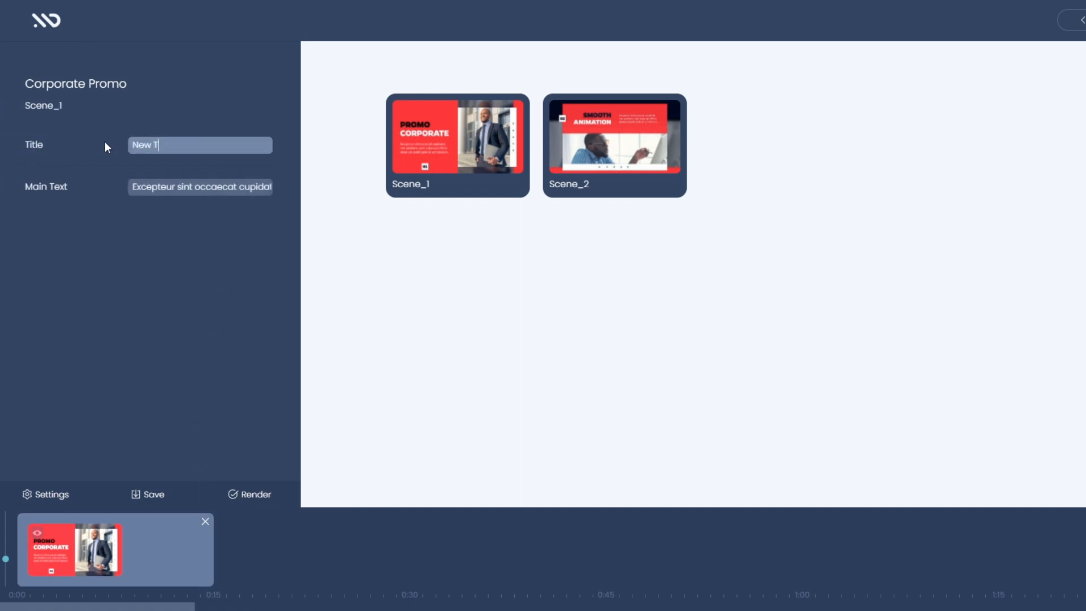
- Select the Scene_1 Title text to give it a new title
left_click_drag(613, 137, 522, 346)
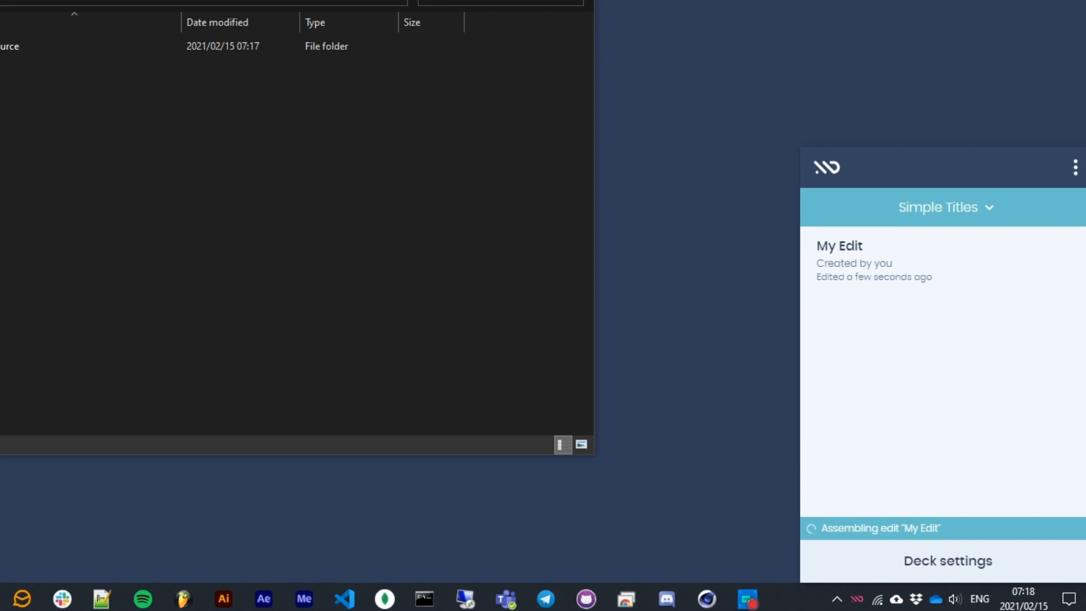
- Render the three-clip 'My Edit' and confirm the render request
left_click(304, 598)
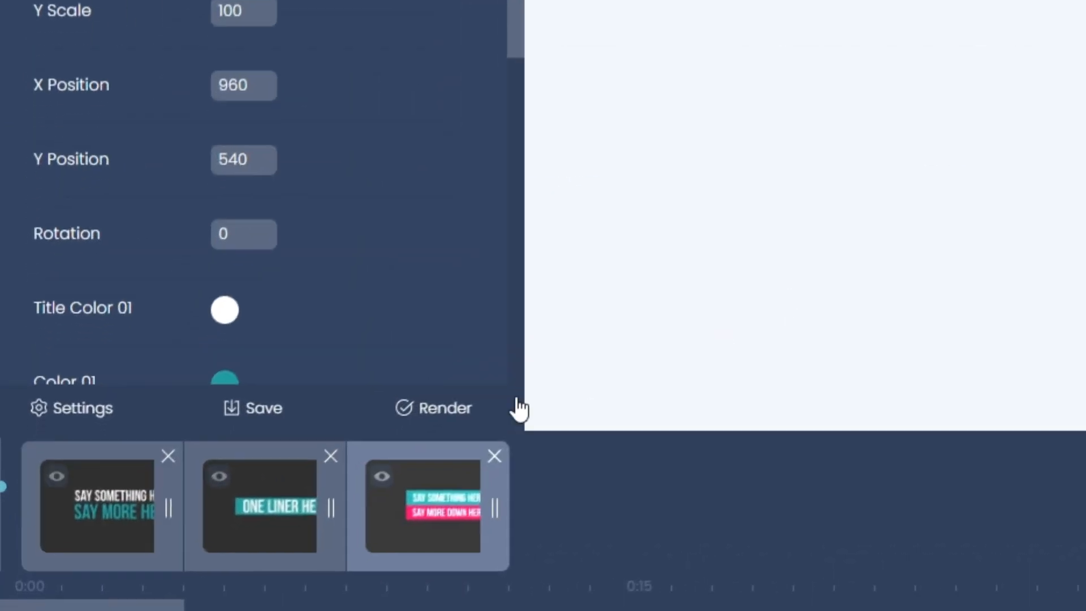
left_click(434, 407)
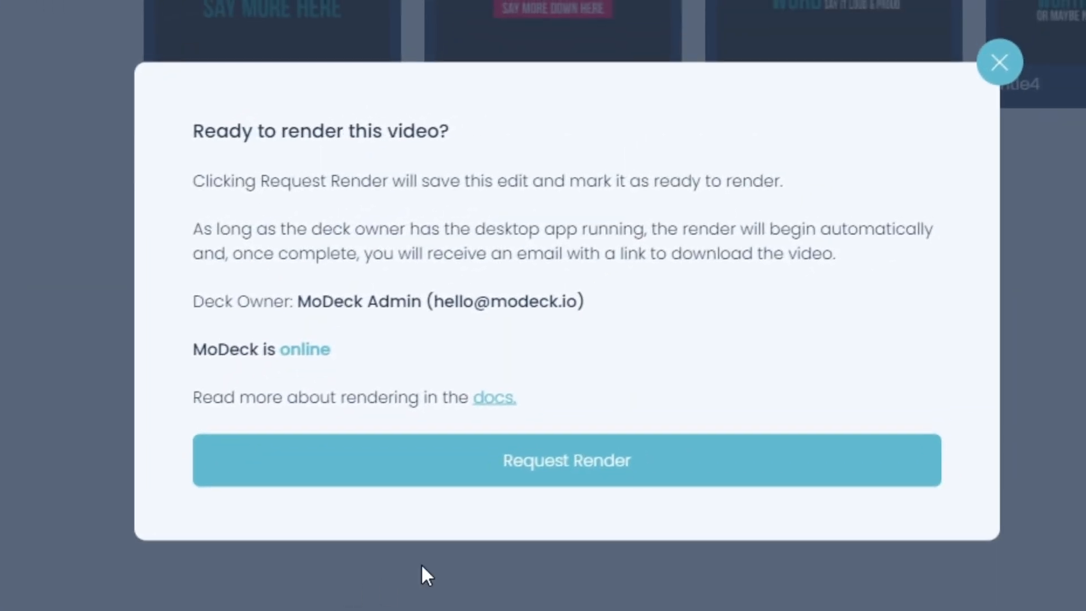
mouse_move(672, 464)
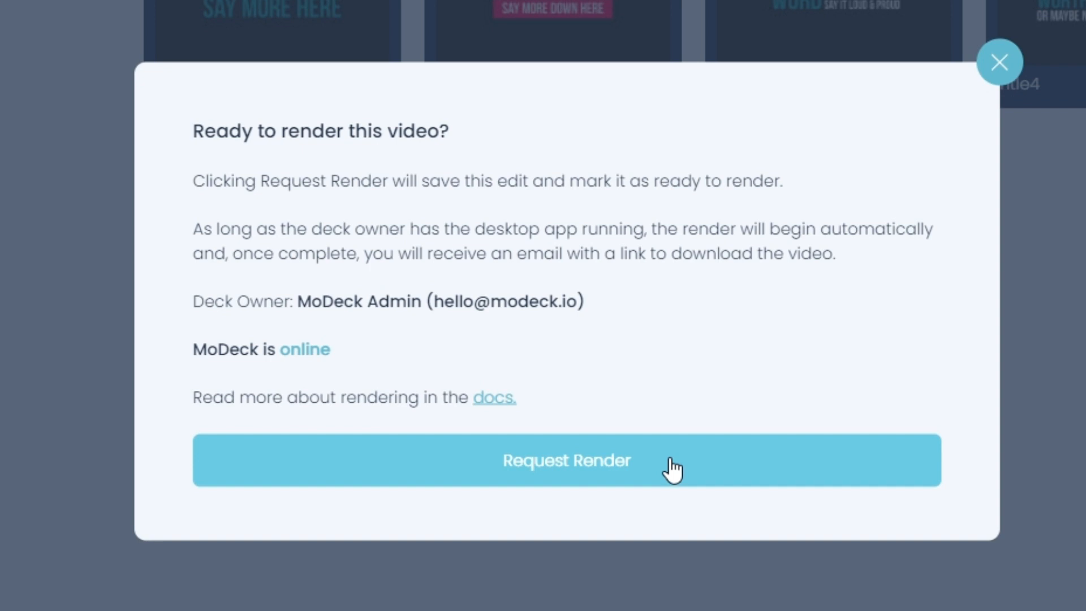
left_click(565, 460)
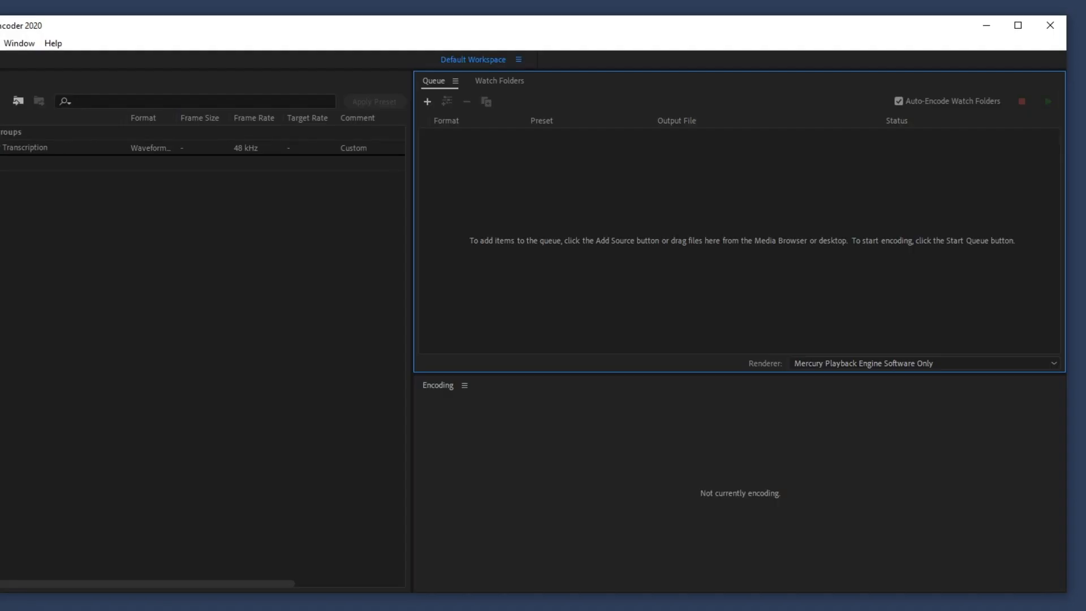
- Remove the QuickTime output from the modk-data Watch folder, keeping the H.264 output to Render
left_click(1047, 100)
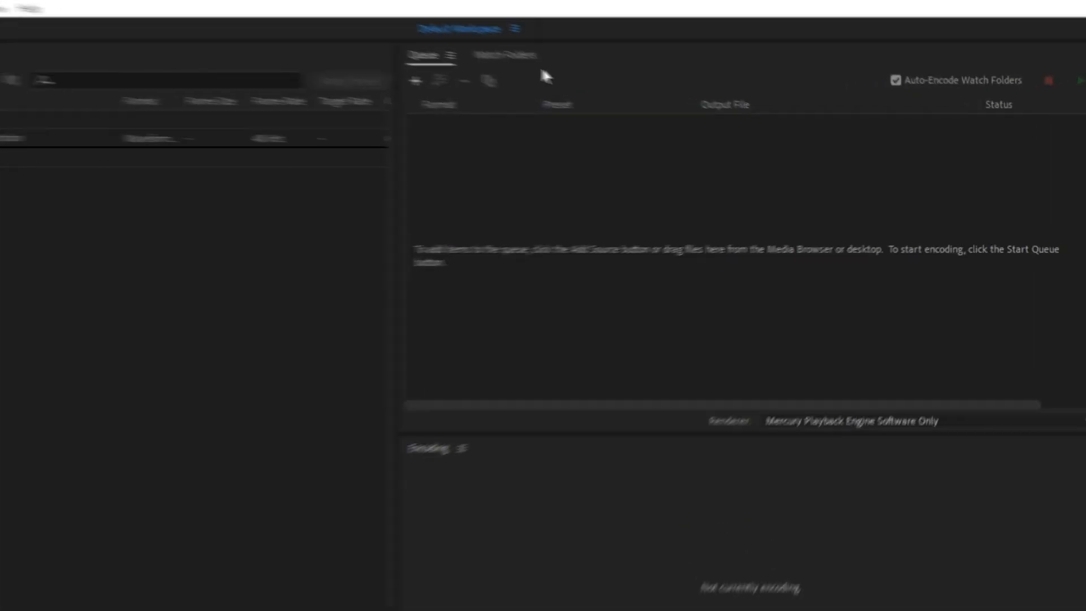
left_click(425, 39)
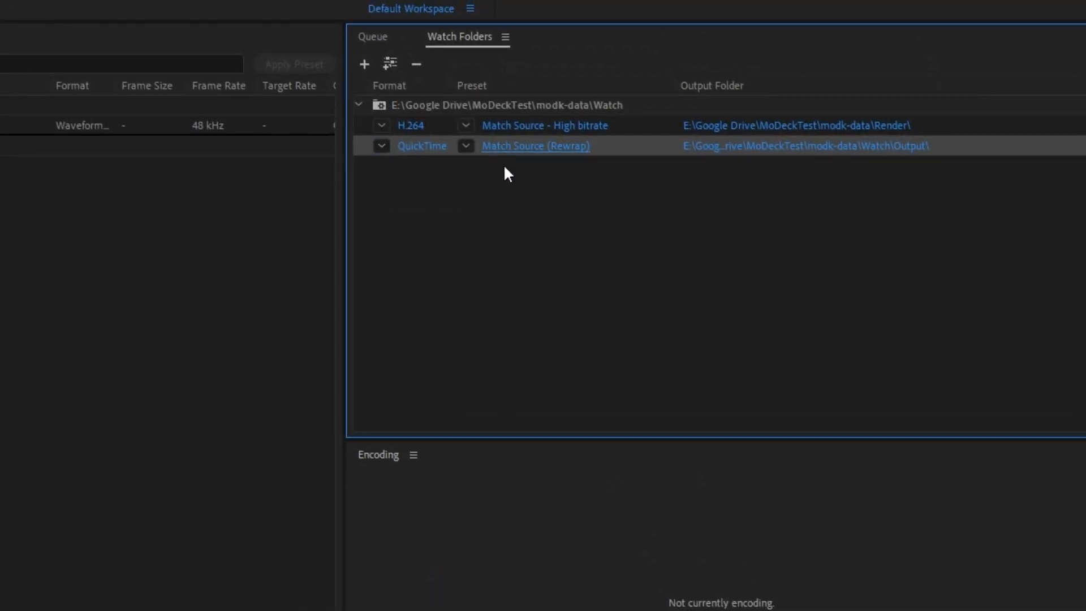
left_click(535, 146)
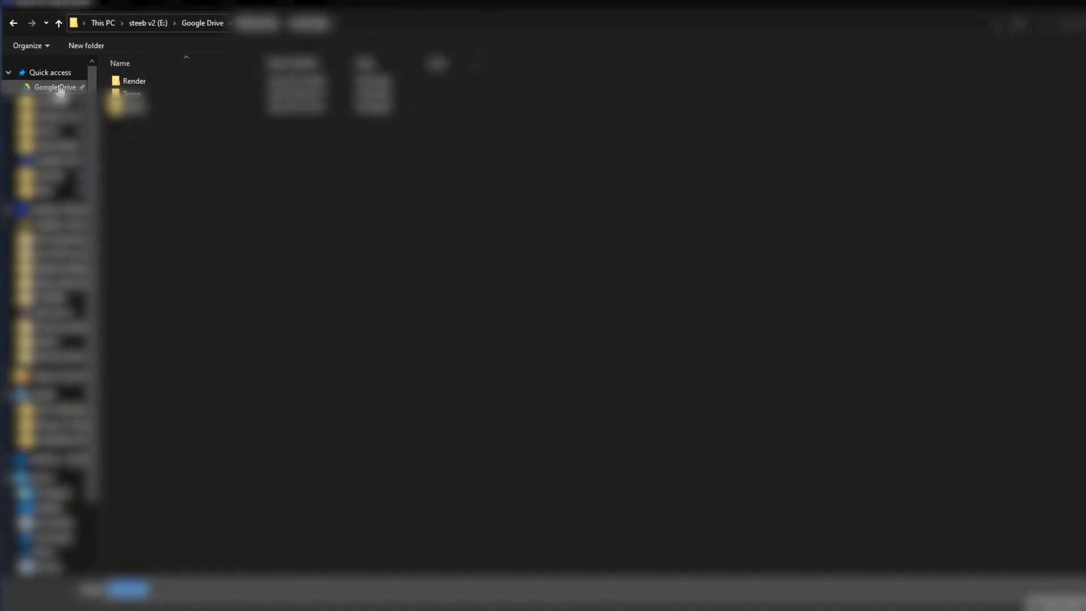
left_click(55, 87)
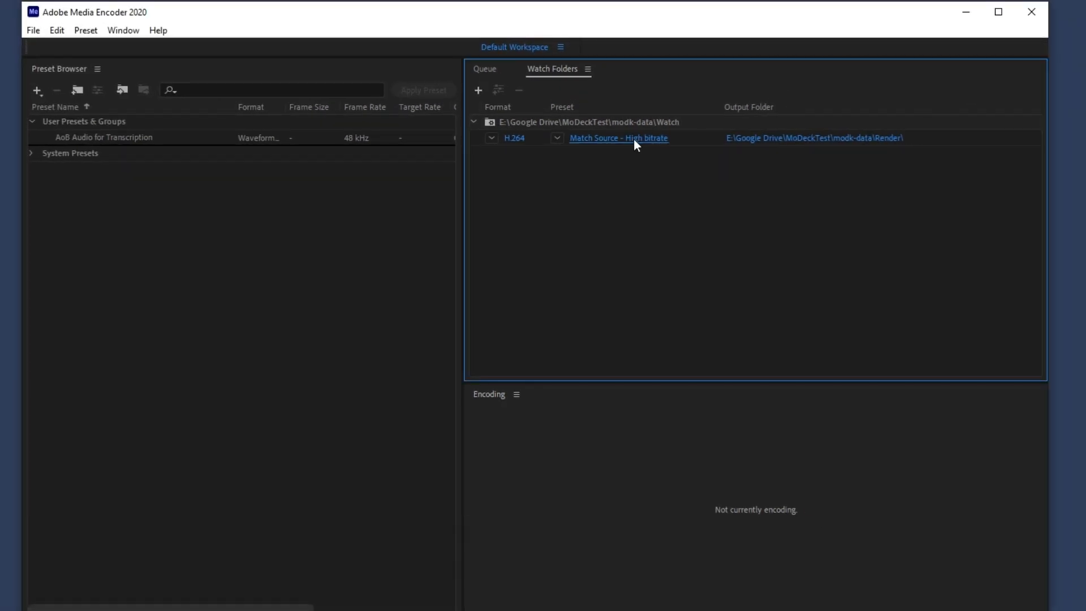
left_click(617, 138)
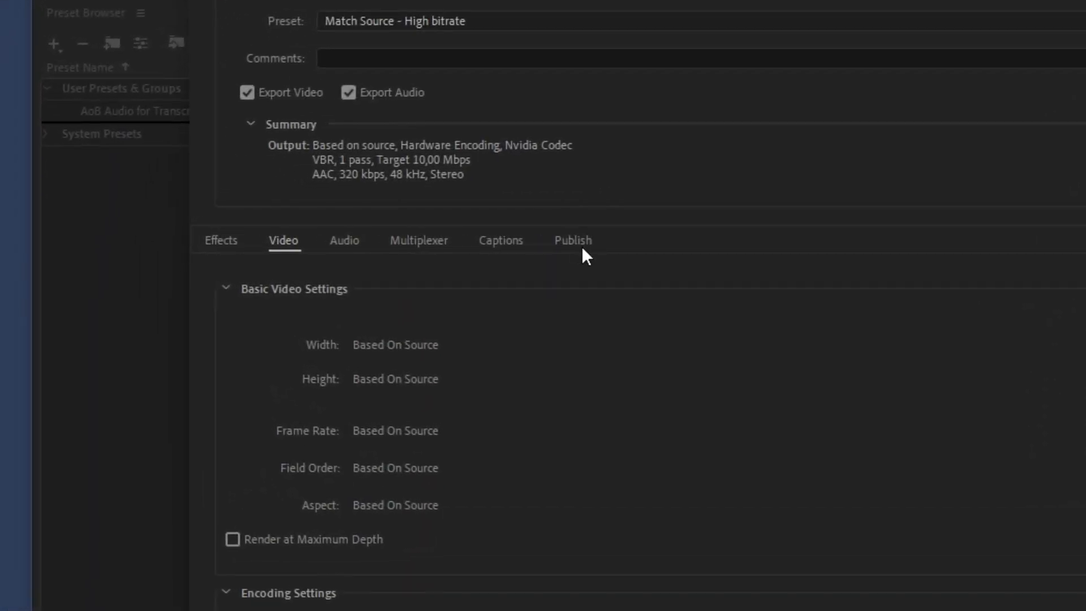
left_click(572, 240)
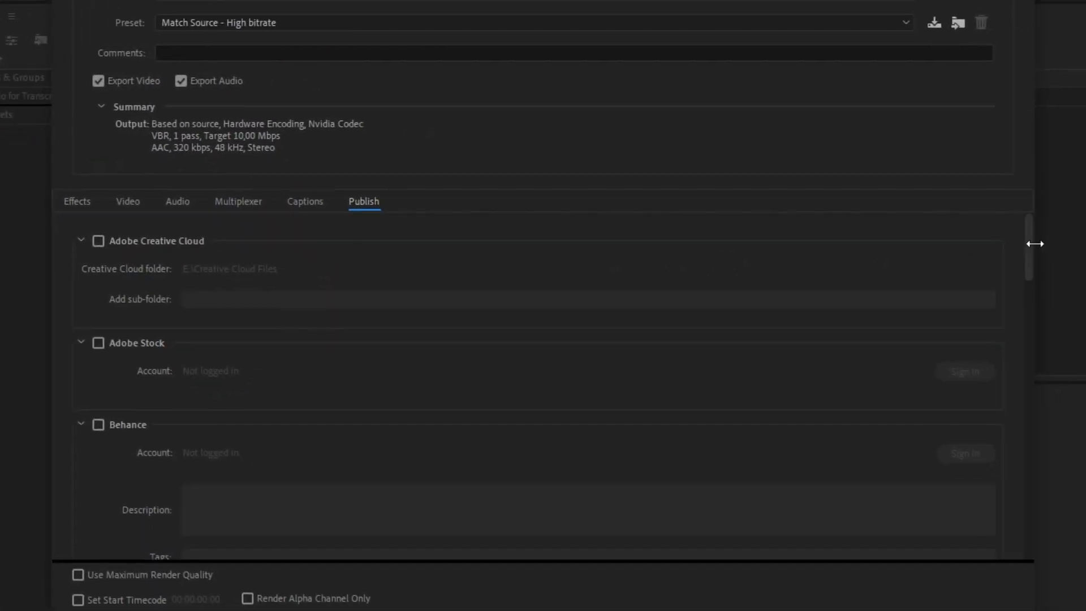
scroll("down", 3)
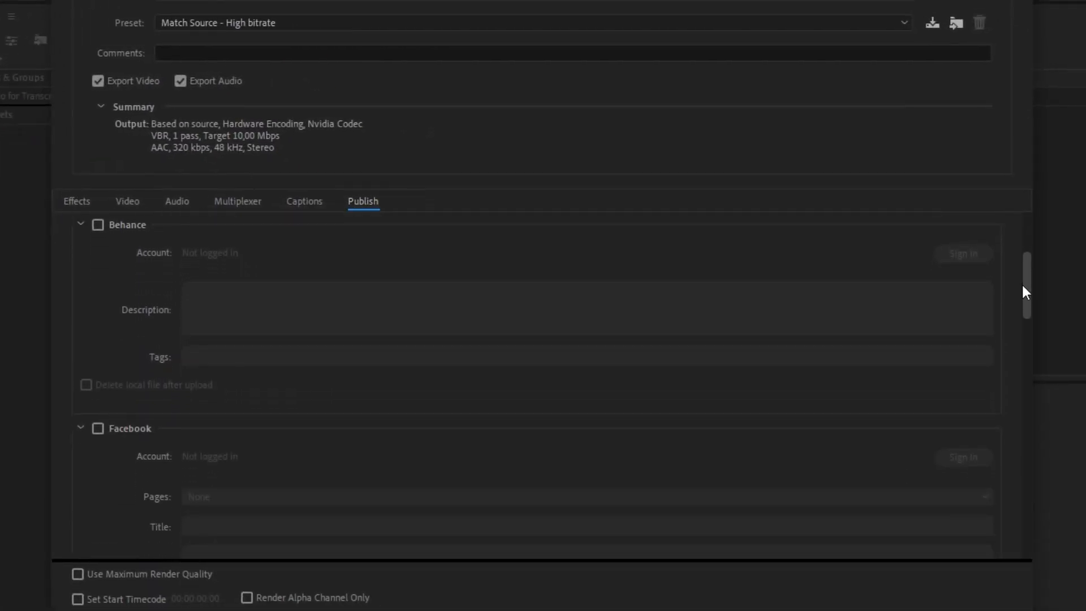
scroll("down", 3)
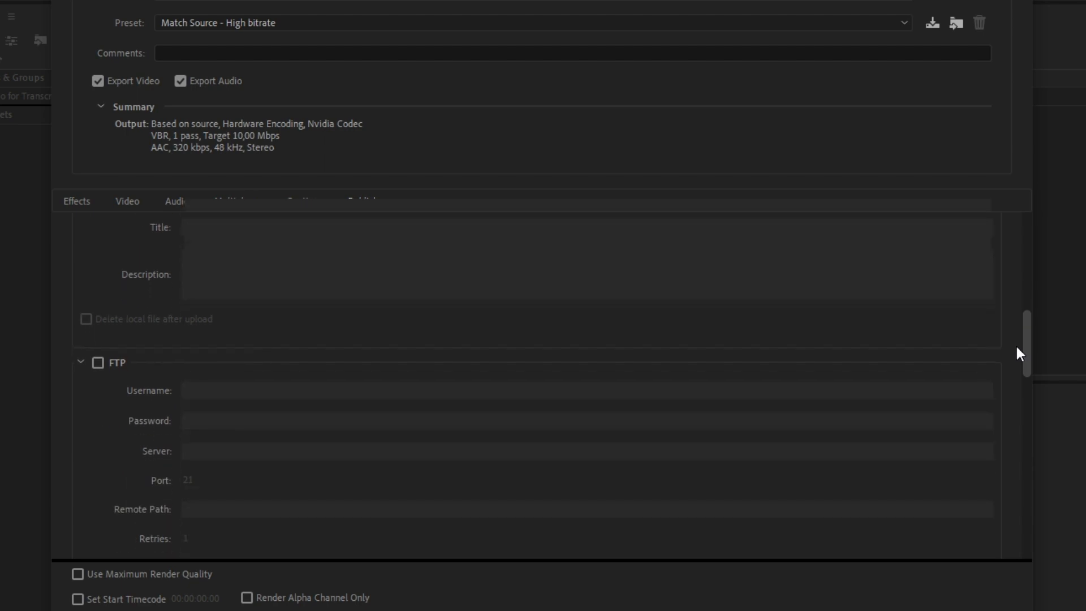
left_click(97, 299)
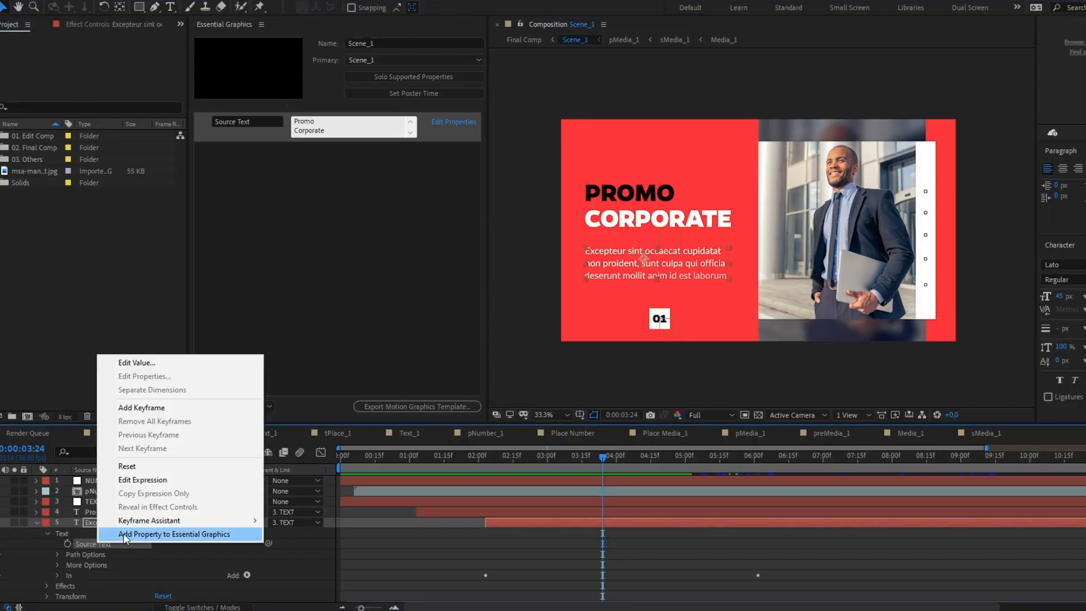
- Add Main Text's Source Text to Essential Graphics and scrub the preview earlier
left_click(175, 533)
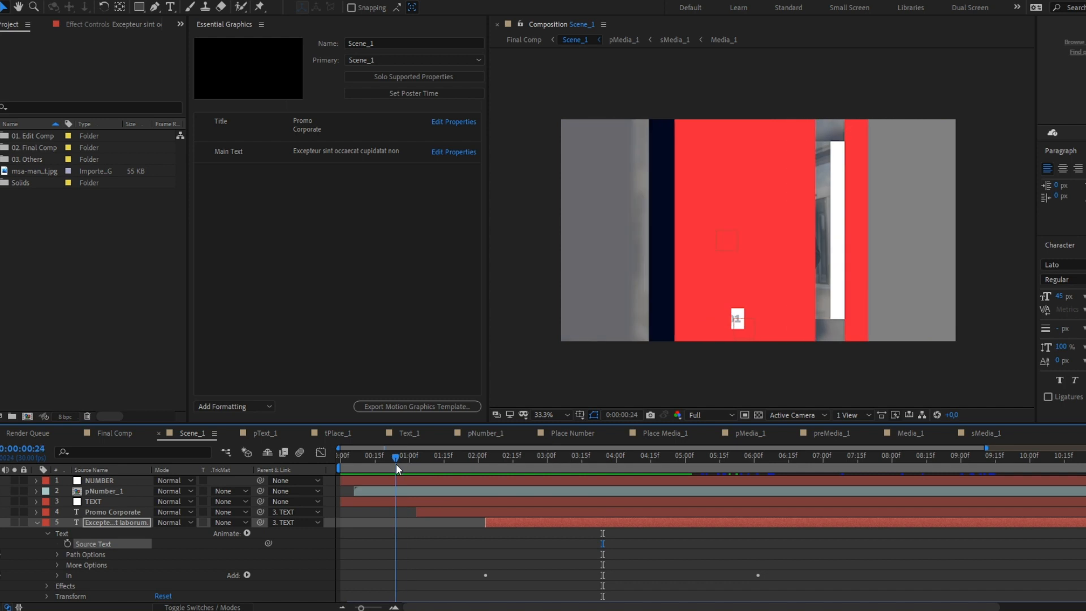
left_click_drag(396, 456, 623, 456)
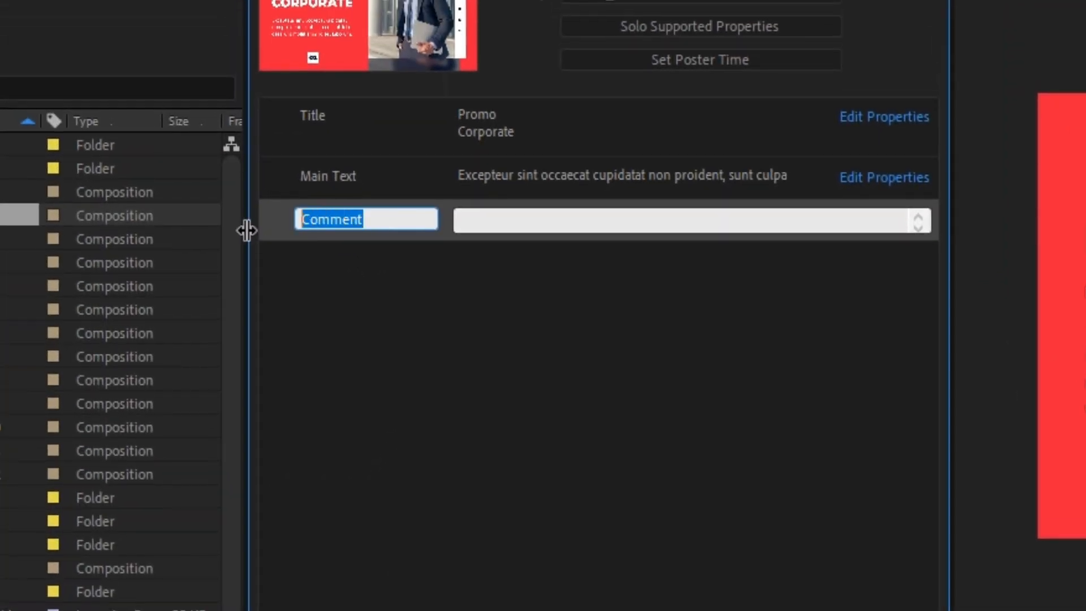
- Name the new Essential Graphics comment modk-durationEditable and start a multi prefix
type("modk-")
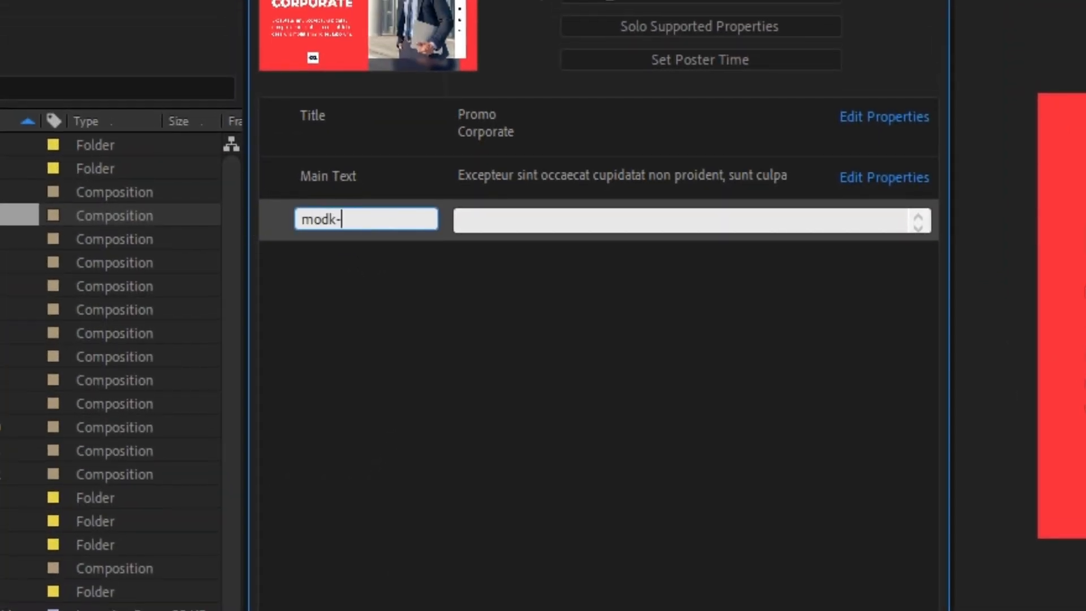
type("duration")
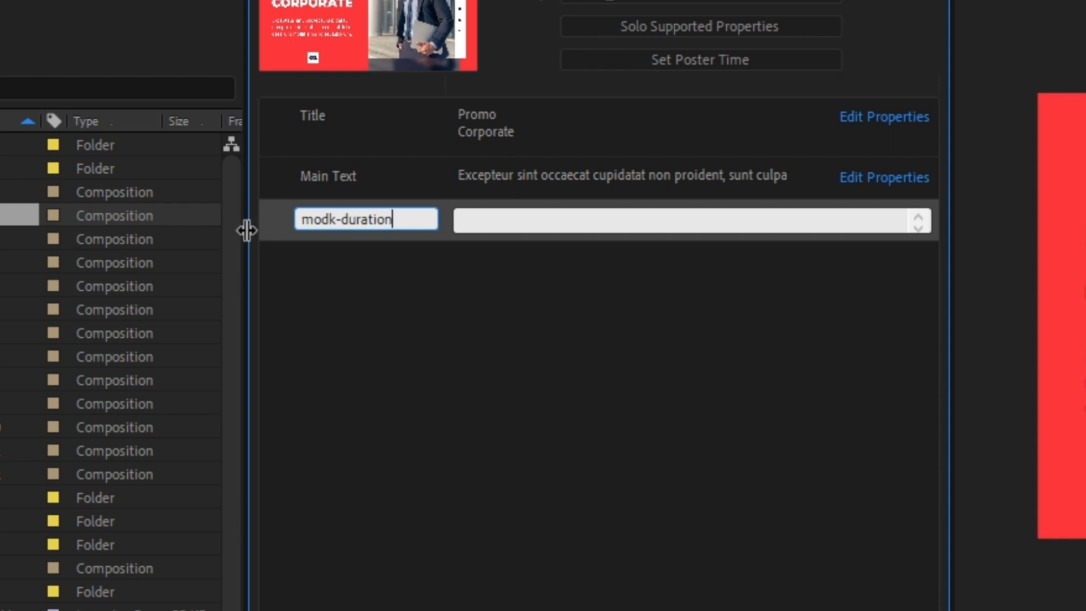
type("Editable")
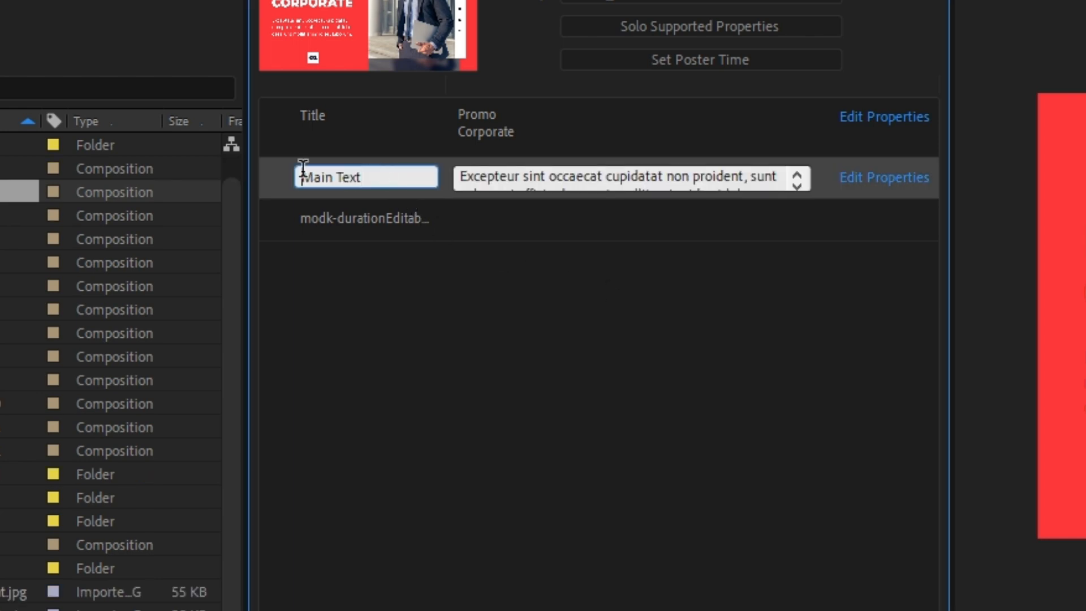
type("multi")
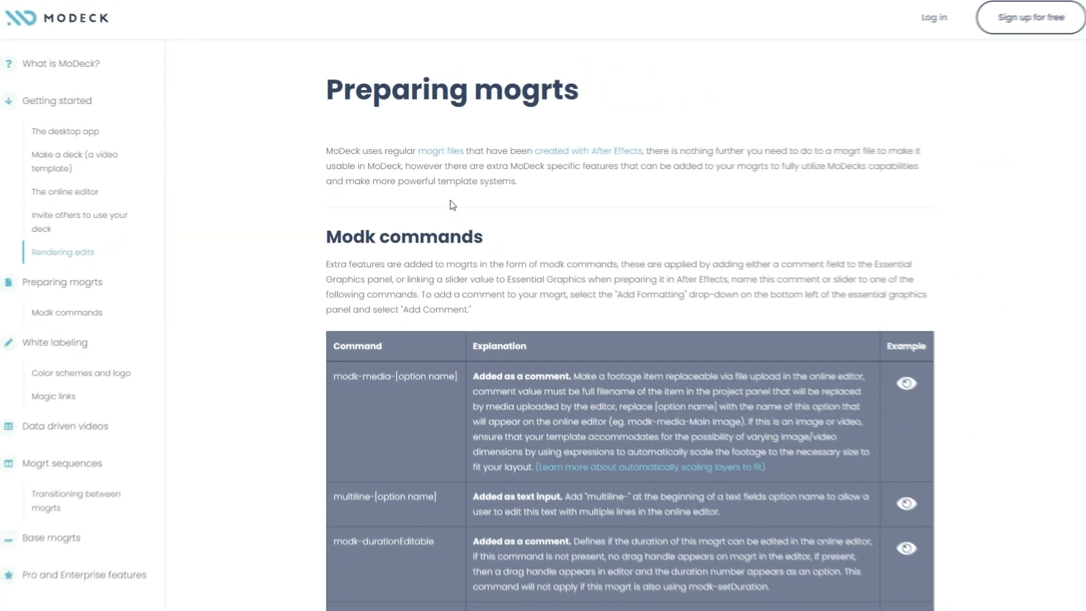
- Scroll the Preparing mogrts docs down to the modk commands table
scroll("down", 3)
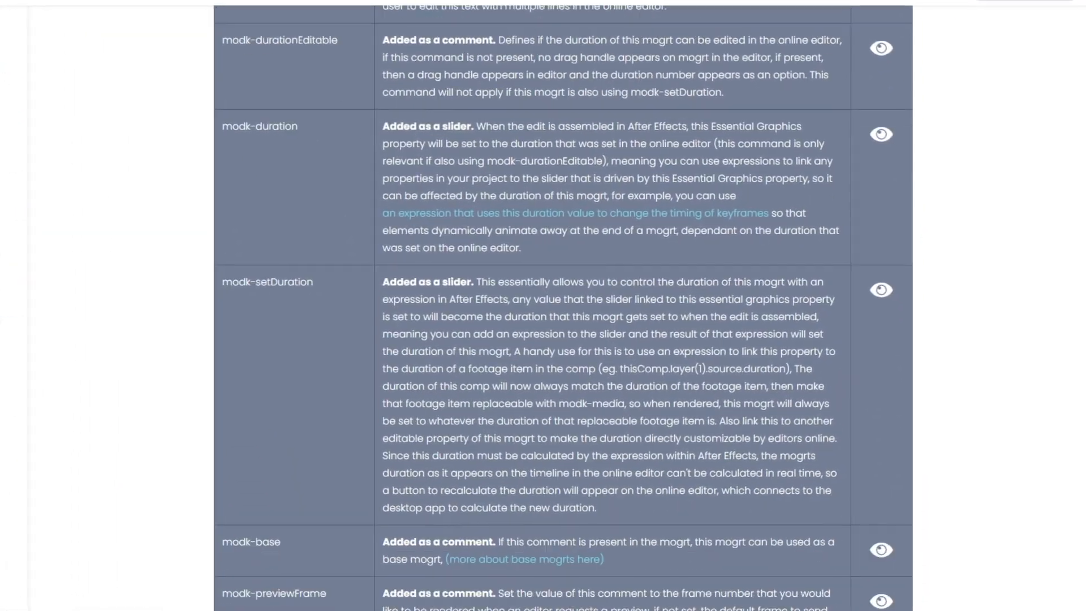
scroll("down", 3)
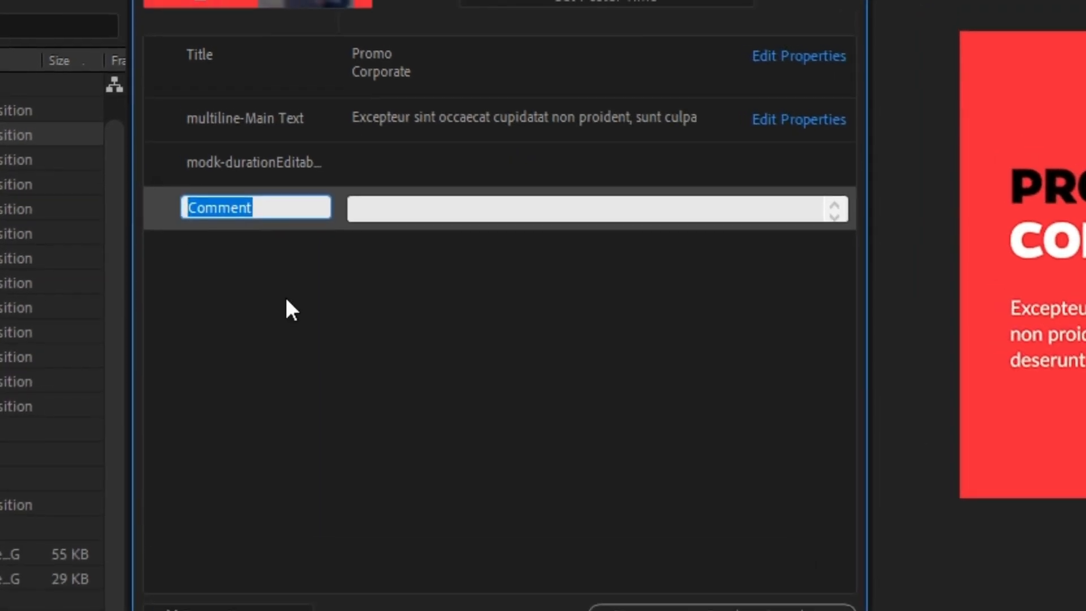
- Name the new comment modk-media-Main Image
type("modk-")
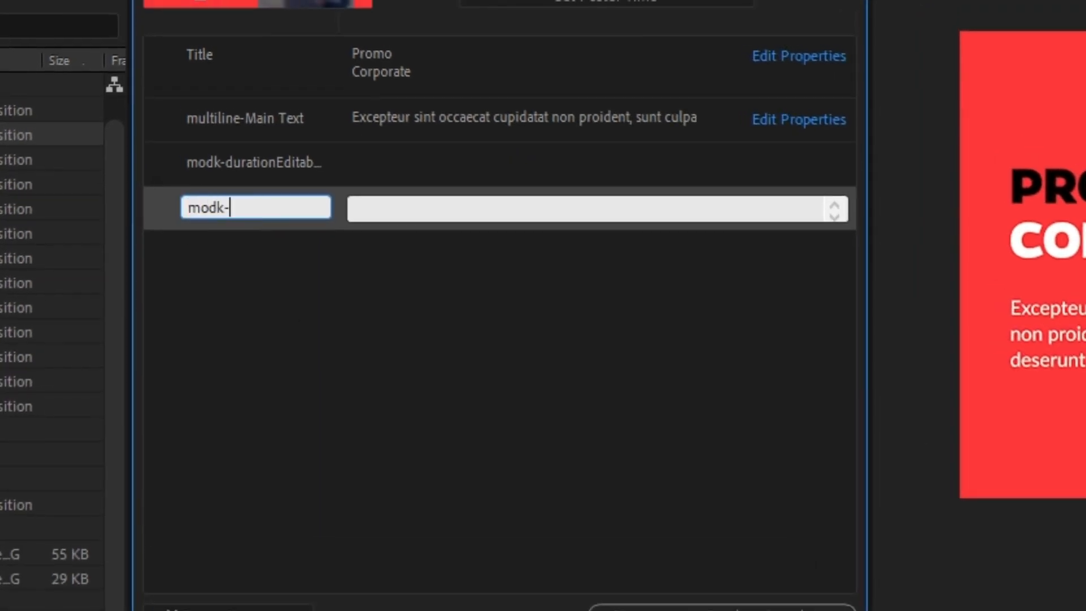
type("media")
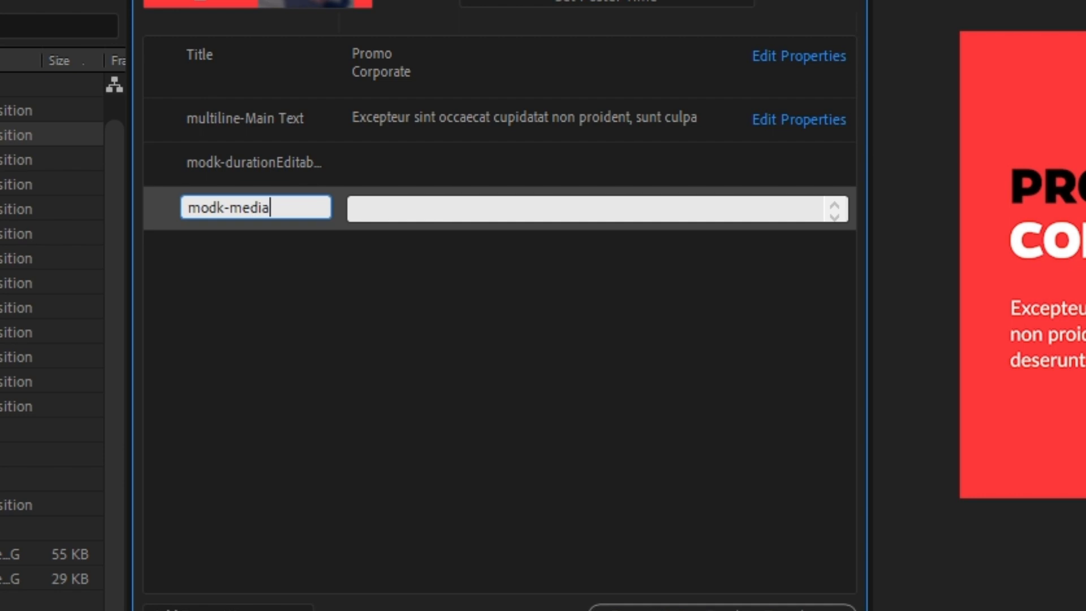
type("-Main")
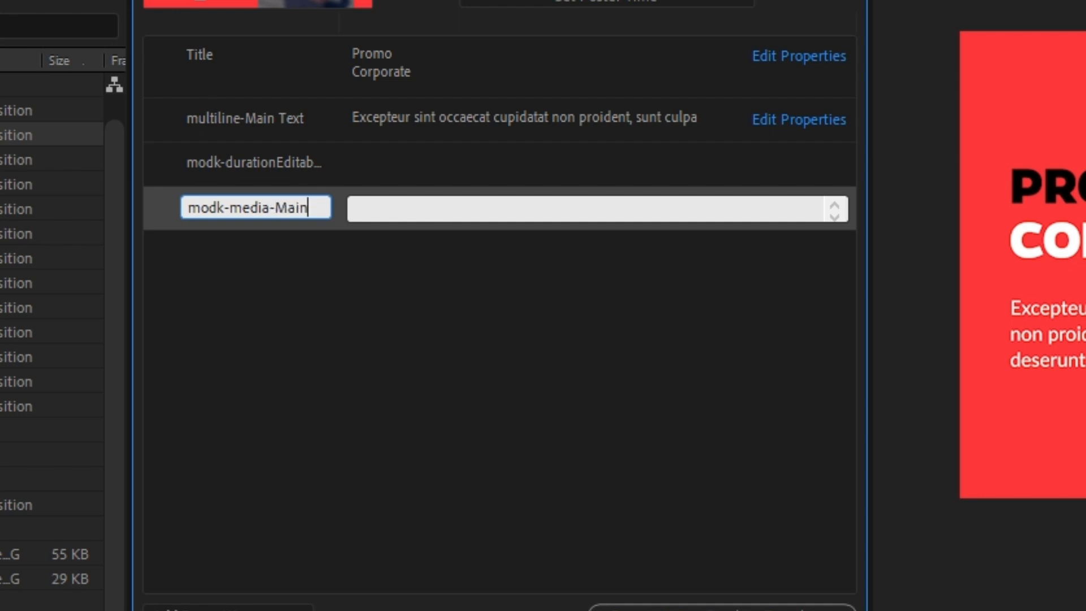
type("Image")
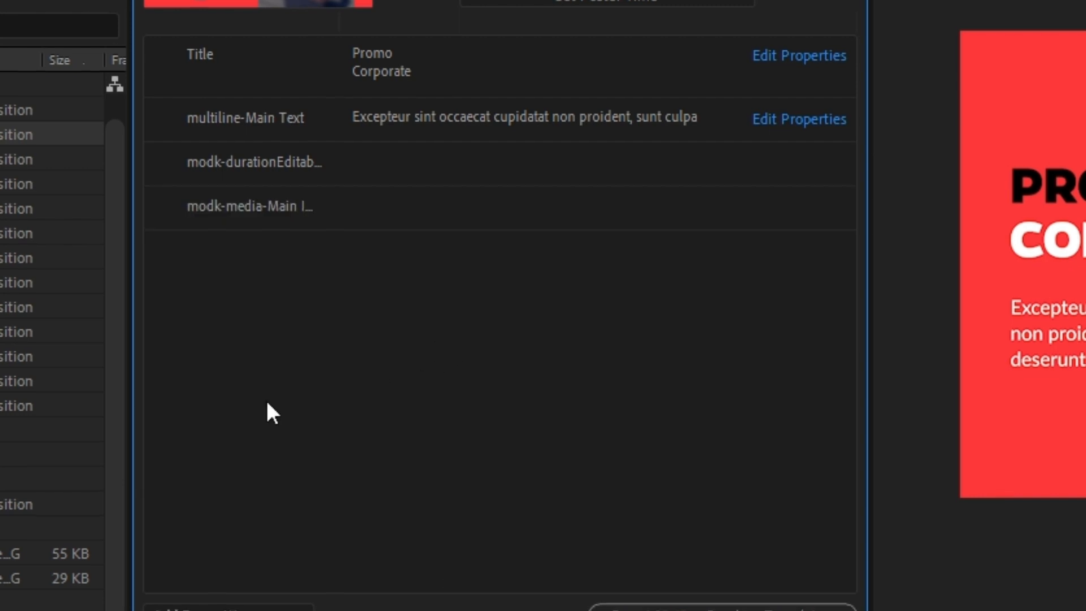
- Copy the footage name msa-management.jpg via Rename and use it as the comment value
right_click(116, 194)
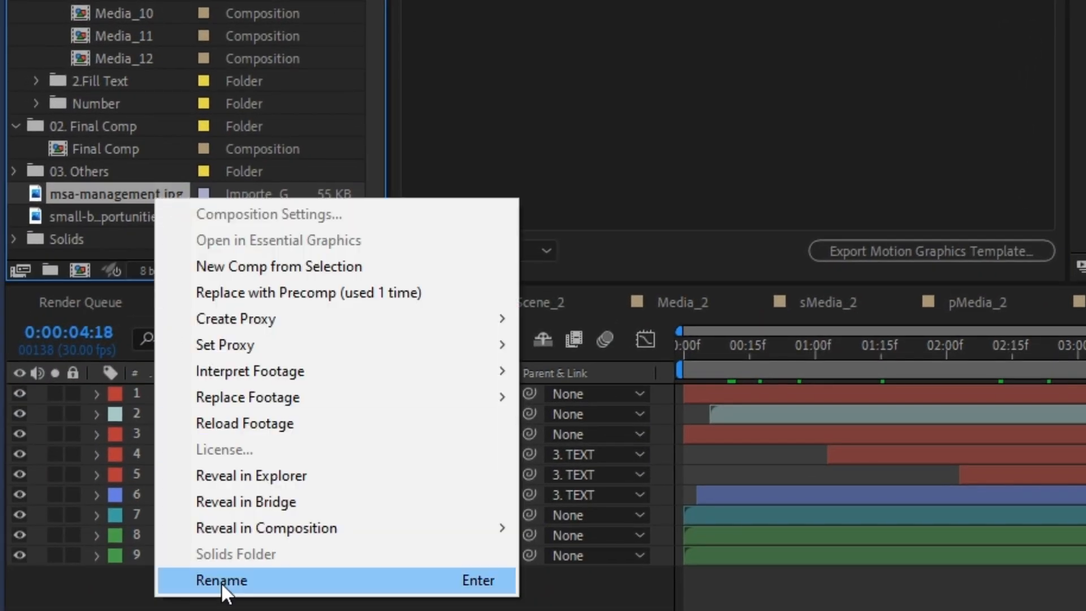
left_click(220, 581)
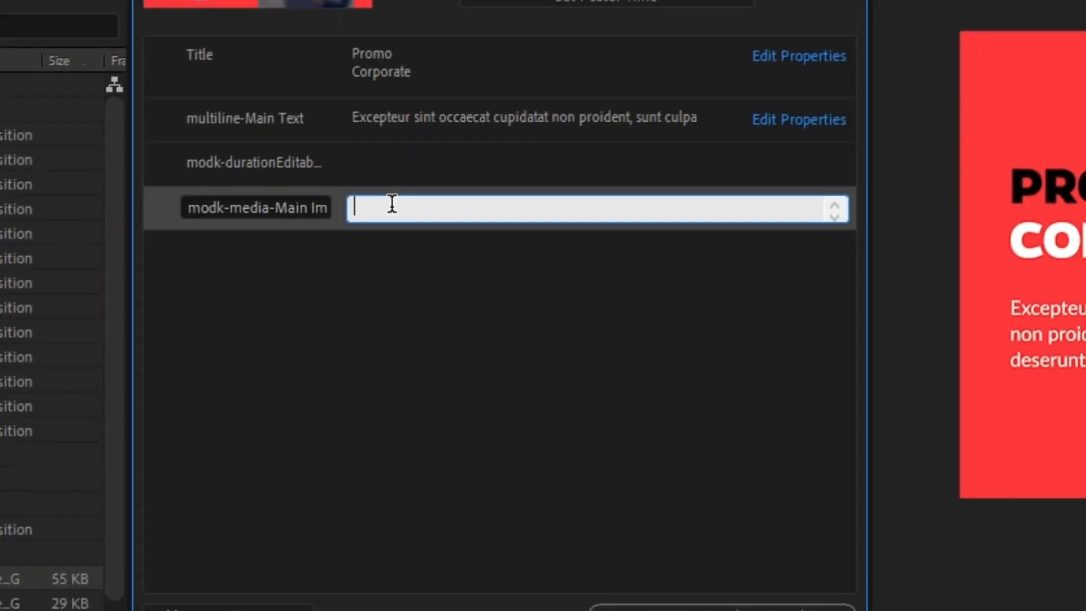
type("msa-management.jpg")
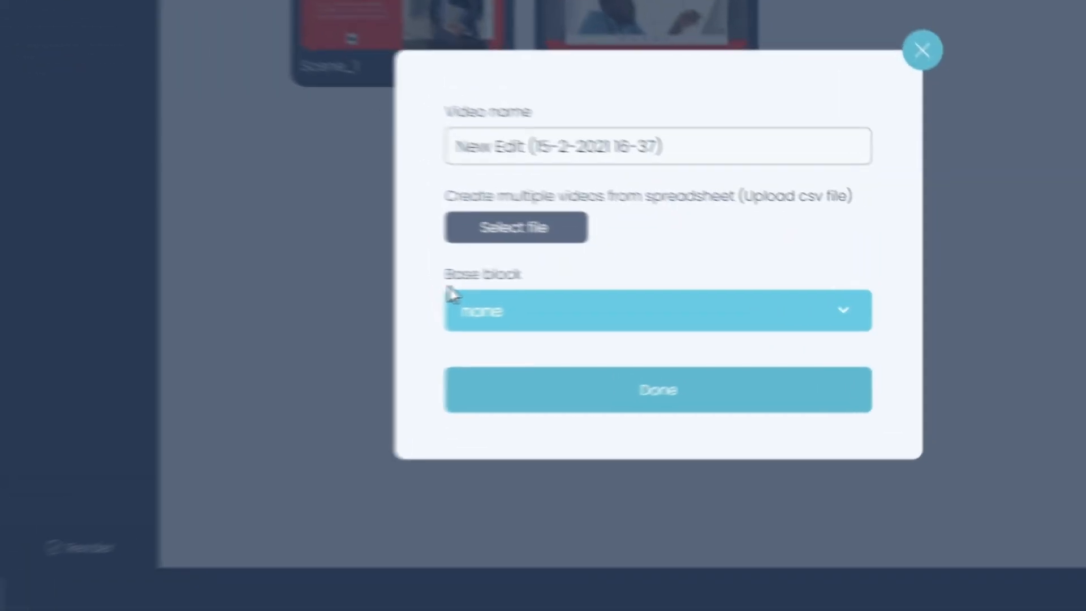
- Make Scene_2 the base block, then start uploading a replacement Main Image
left_click(656, 310)
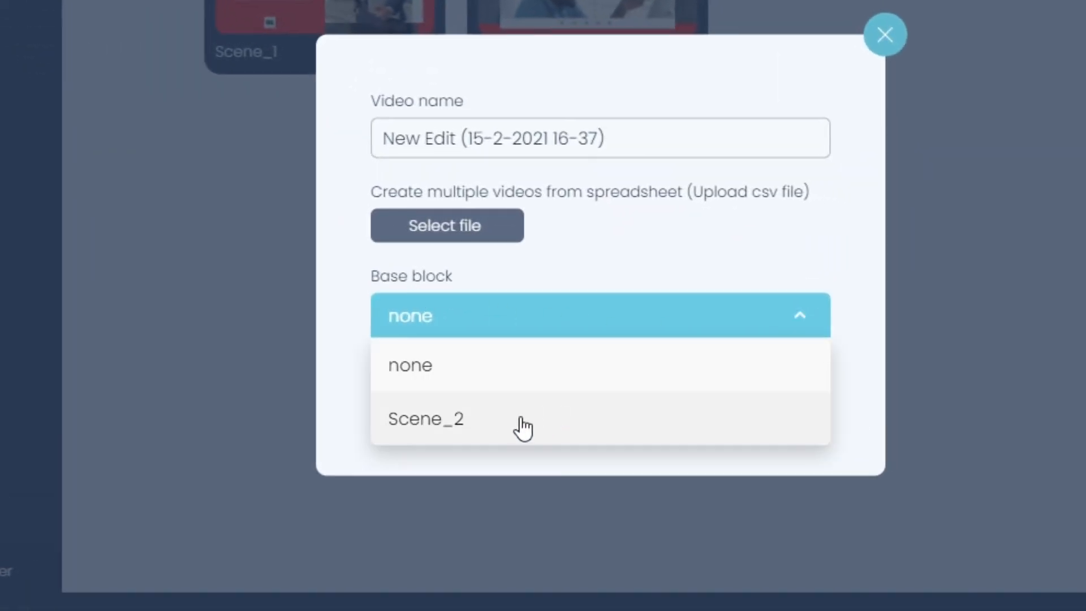
left_click(425, 418)
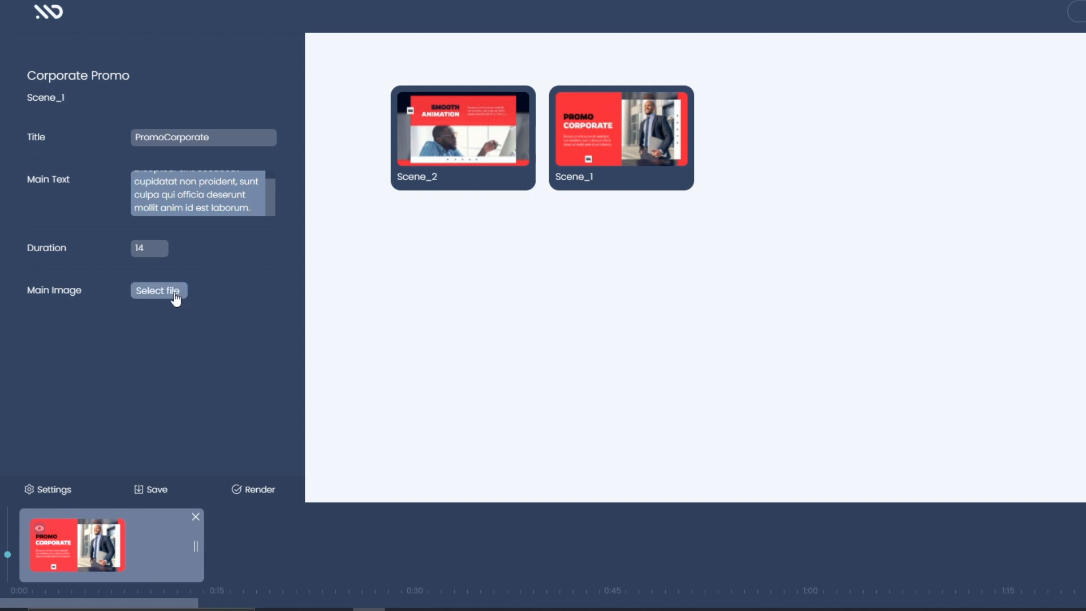
left_click(158, 291)
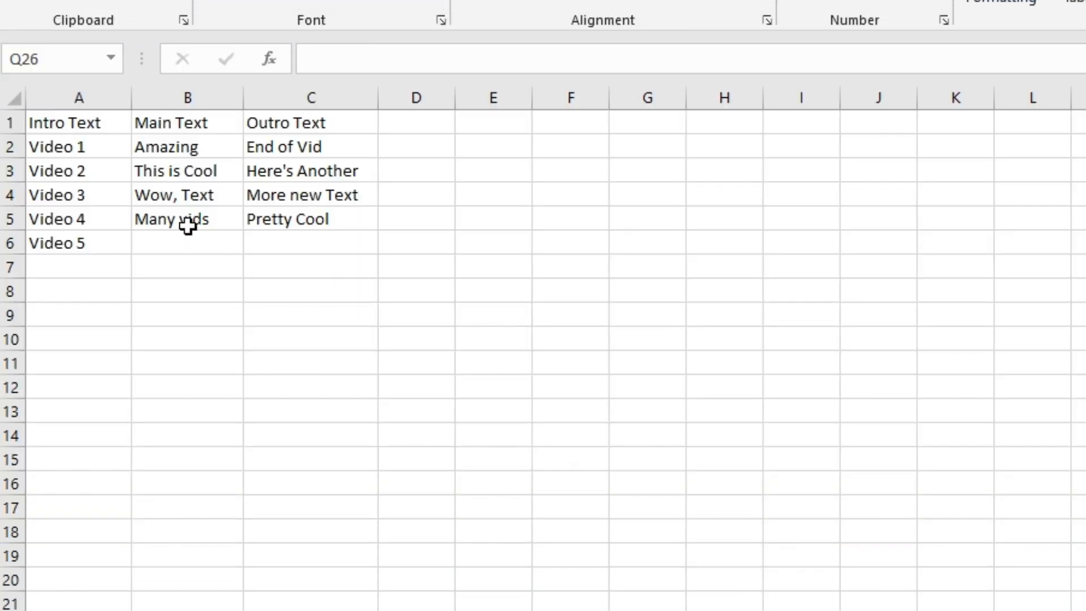
- Enter Amazing, main text All Unique and the outro text for the Video 5 row
type("Amazing")
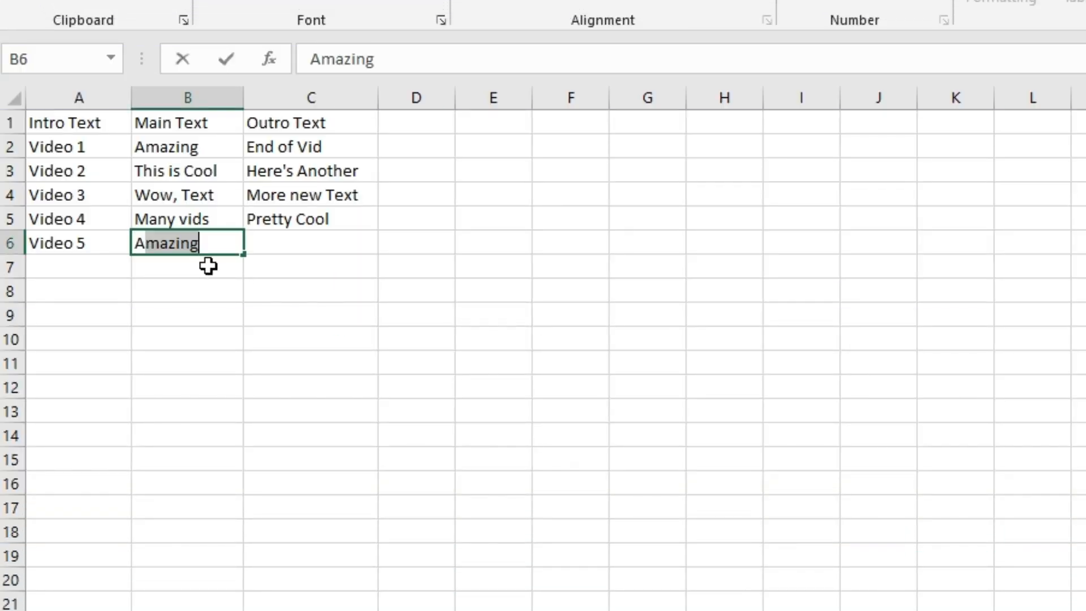
type("All U")
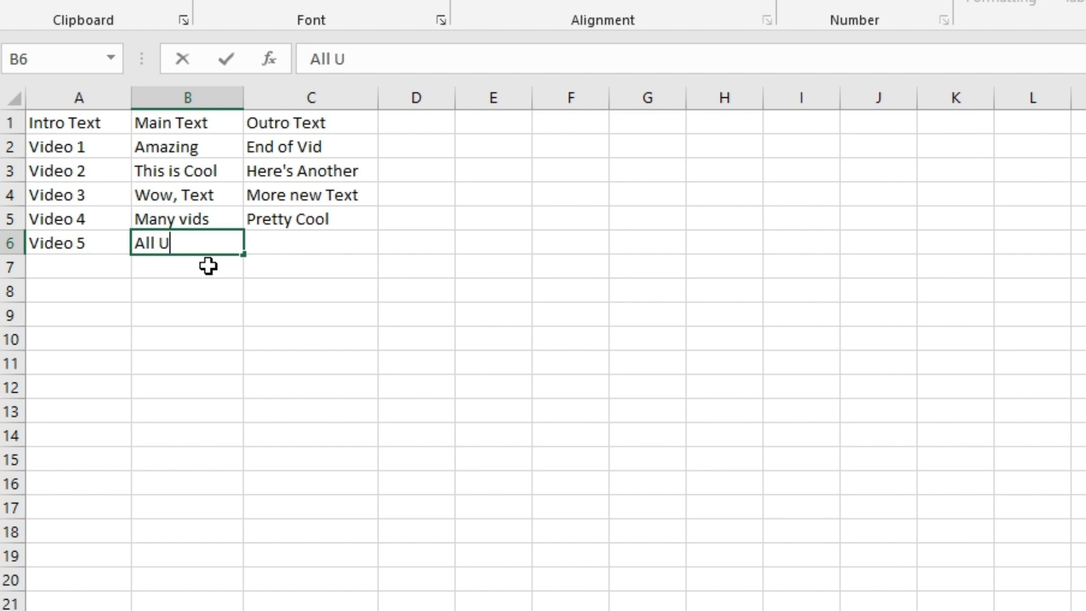
type("nique")
left_click(310, 242)
type("C")
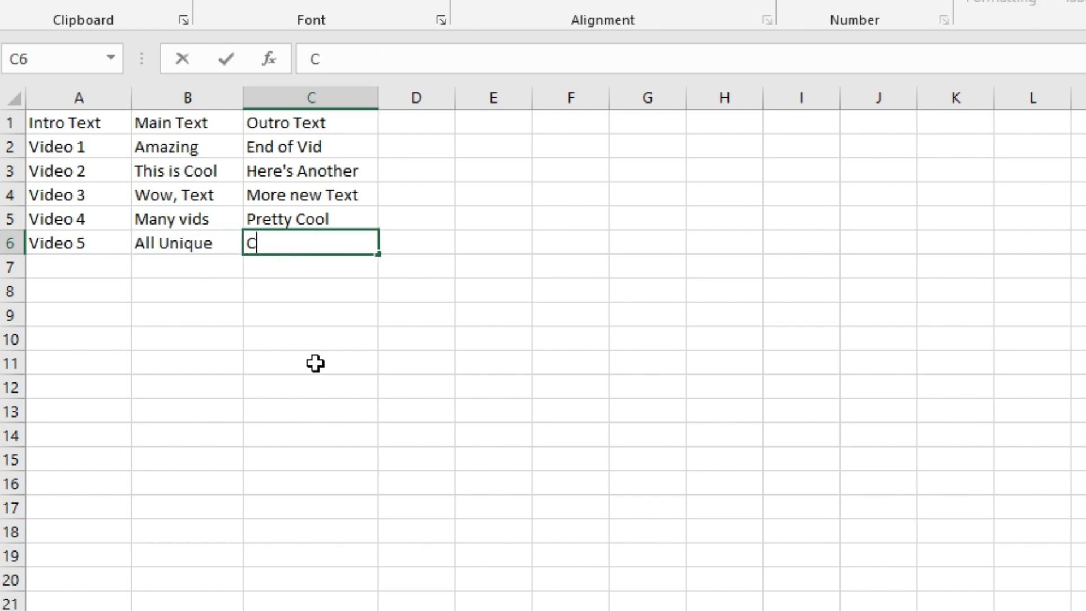
type("ustom T")
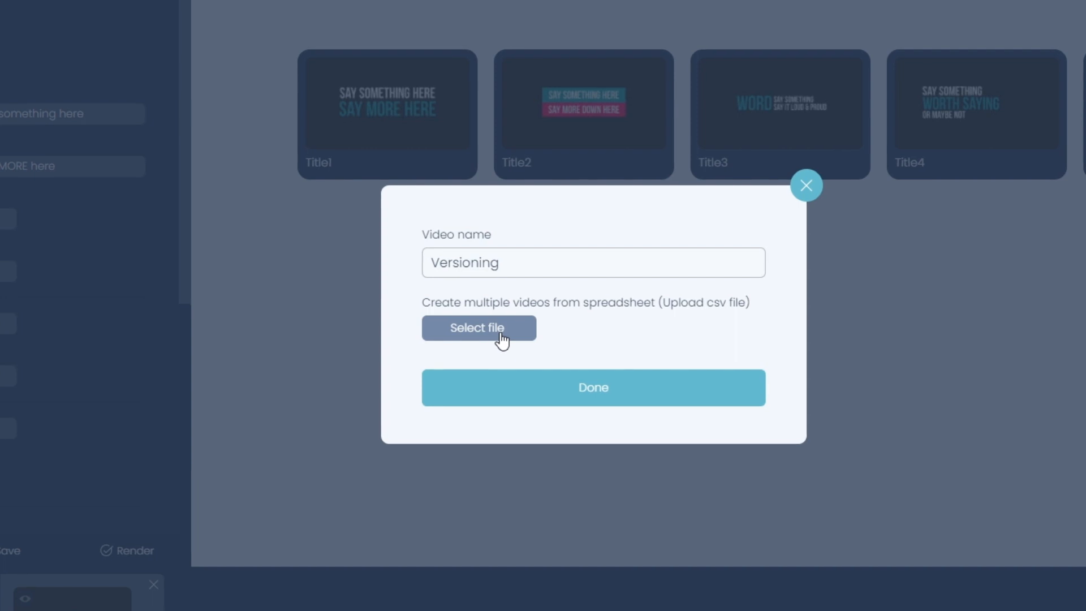
- Upload the CSV, link Text A and Text B to csv columns, and play the rendered set
left_click(477, 328)
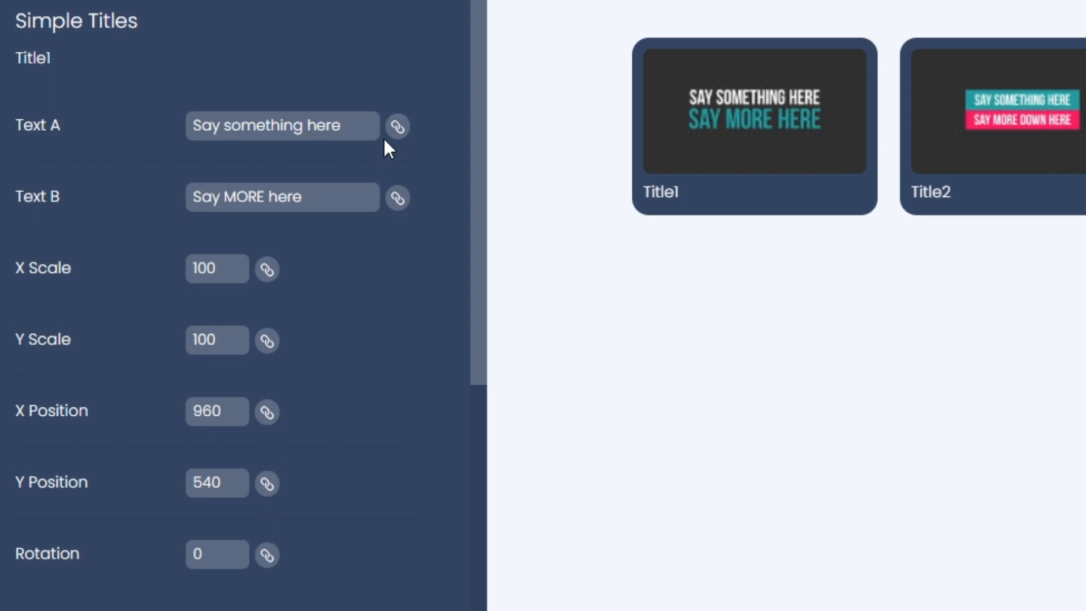
left_click(397, 125)
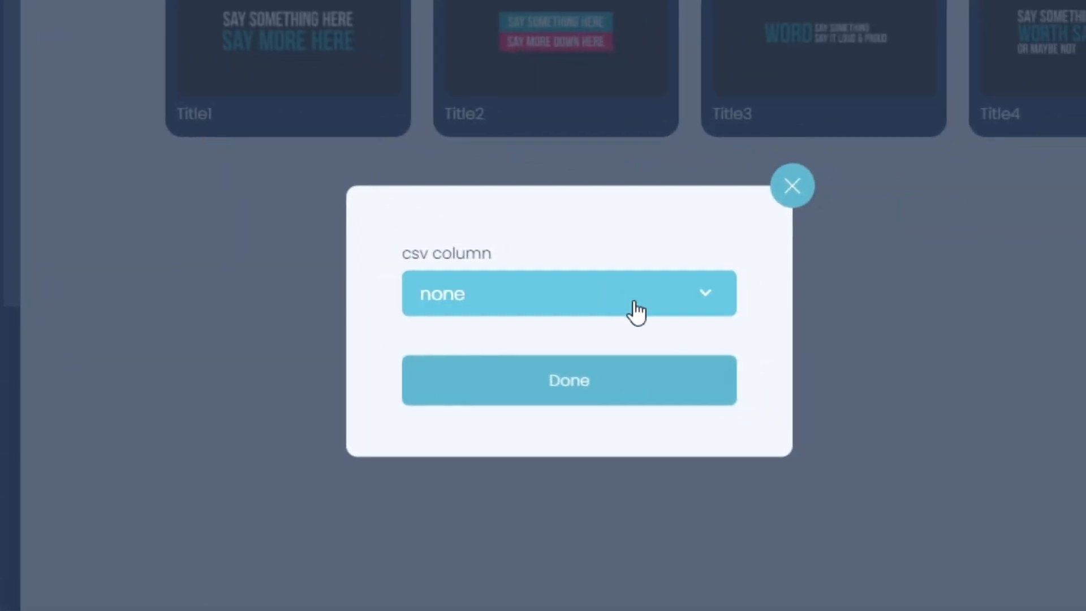
left_click(569, 294)
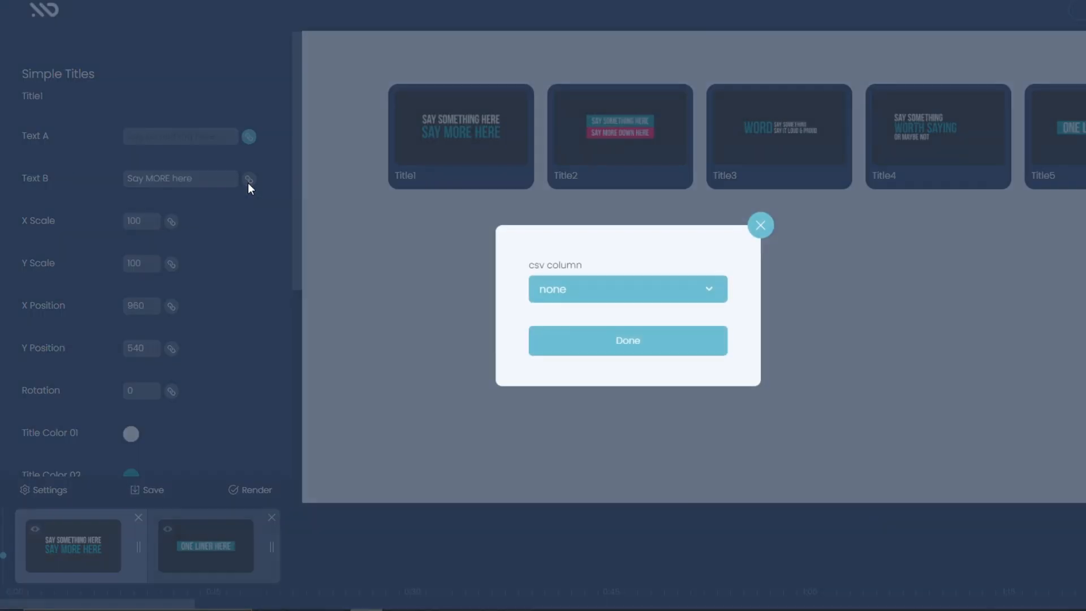
left_click(627, 288)
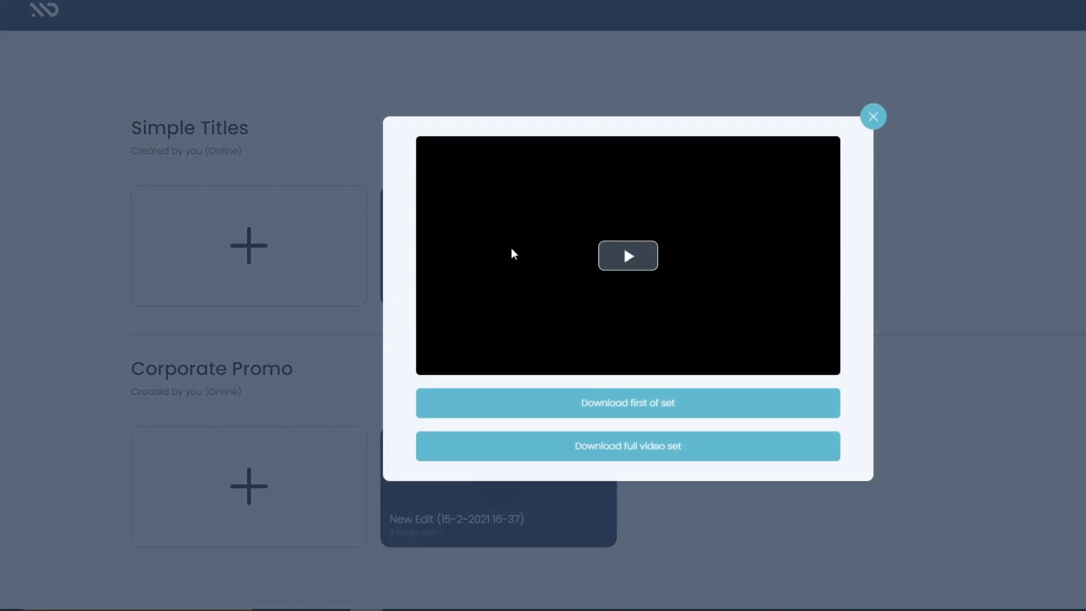
left_click(627, 256)
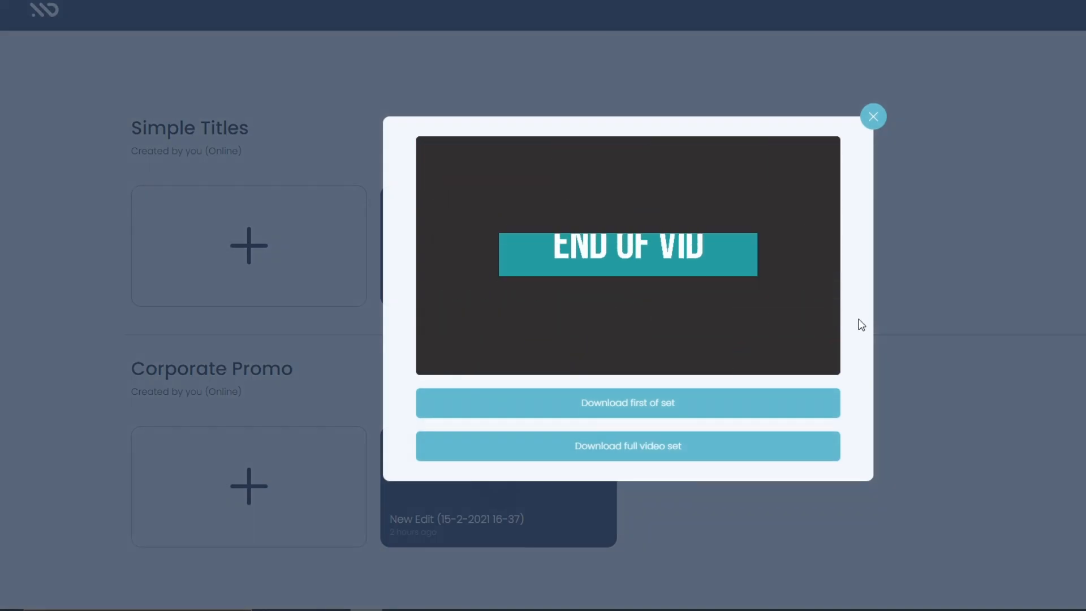